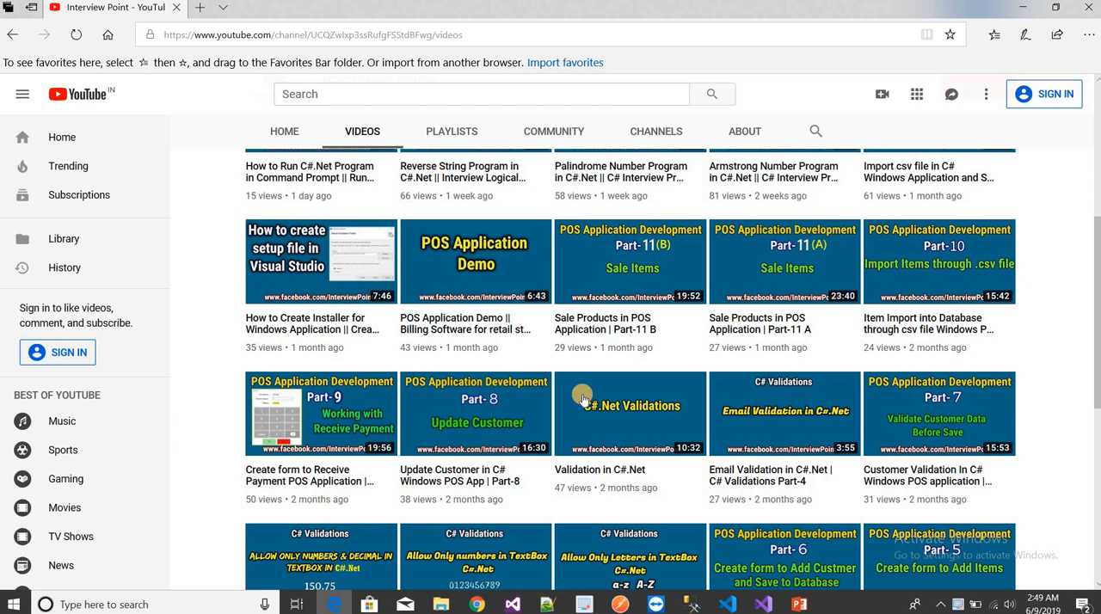
mouse_move(1094, 357)
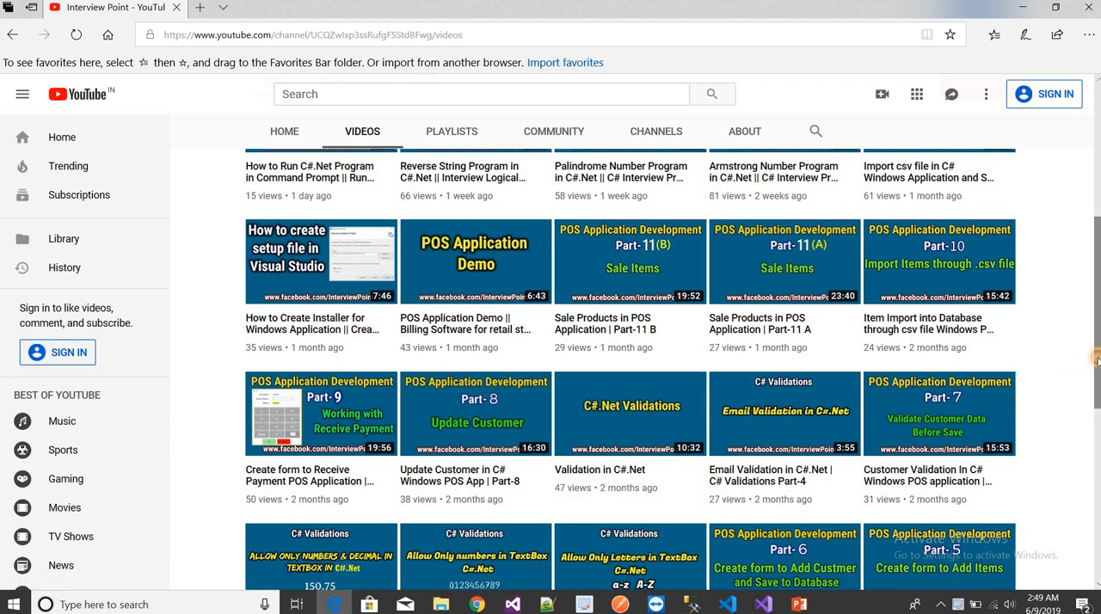
Add a new Class item named CountWords.cs to the ConsoleApp1 project.
scroll(up, 3)
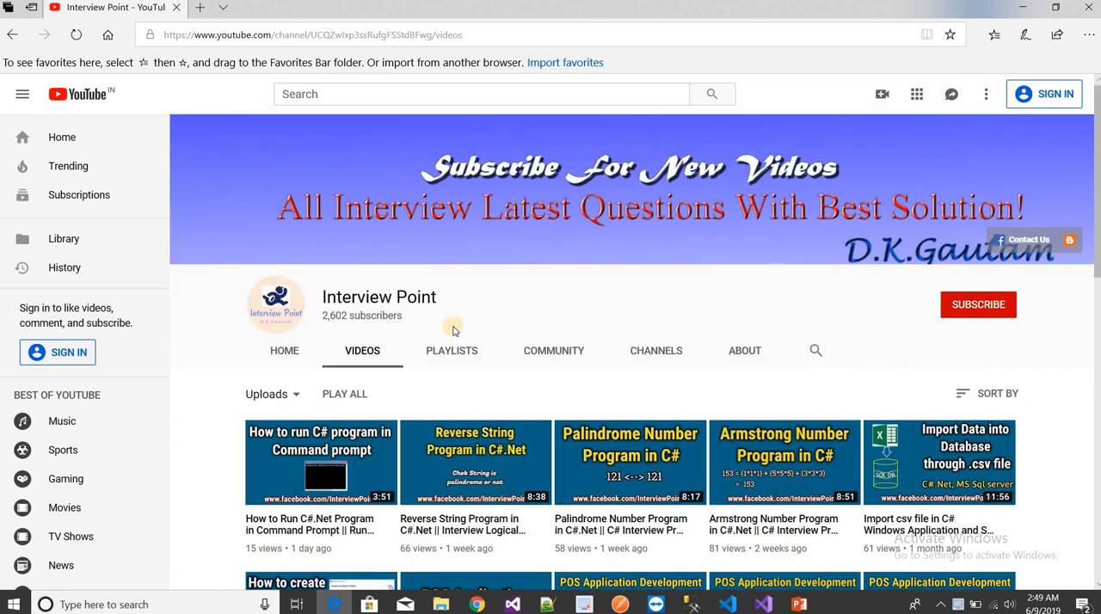
mouse_move(1046, 273)
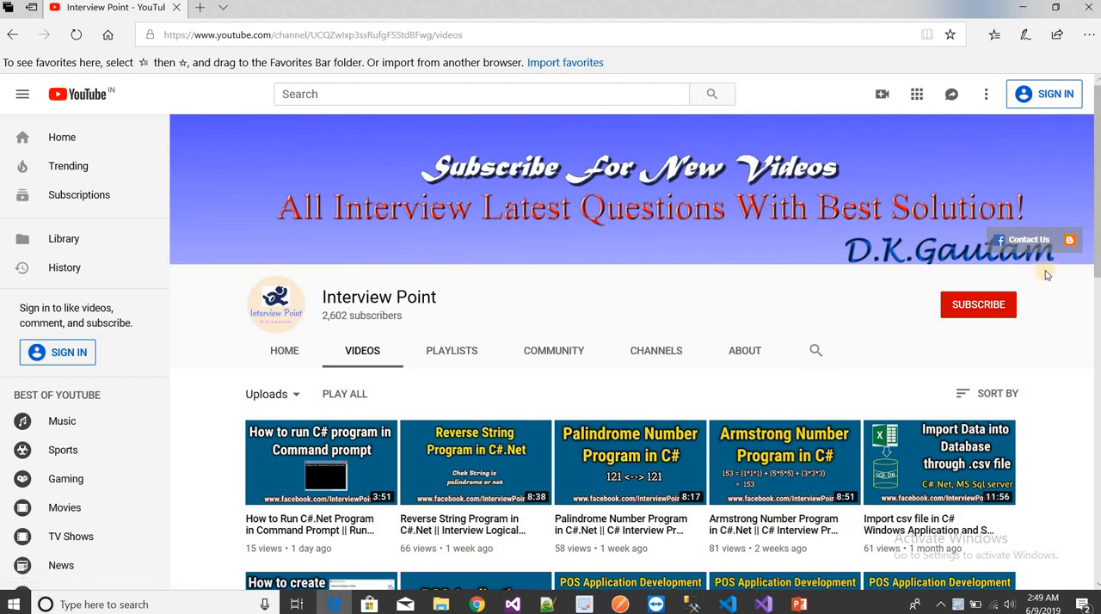
scroll(down, 3)
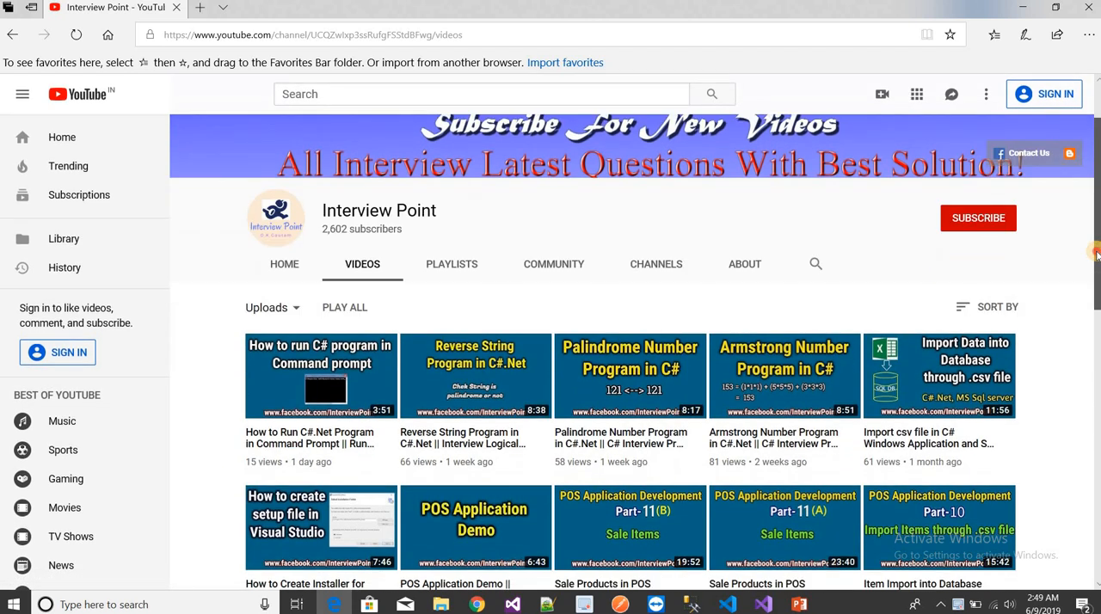
scroll(down, 3)
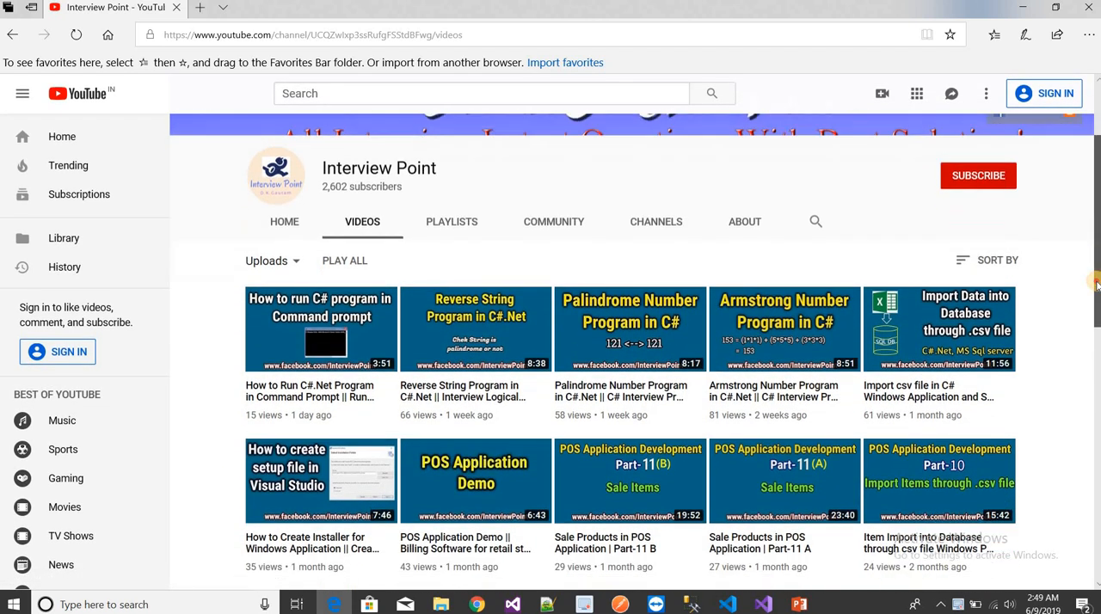
scroll(down, 3)
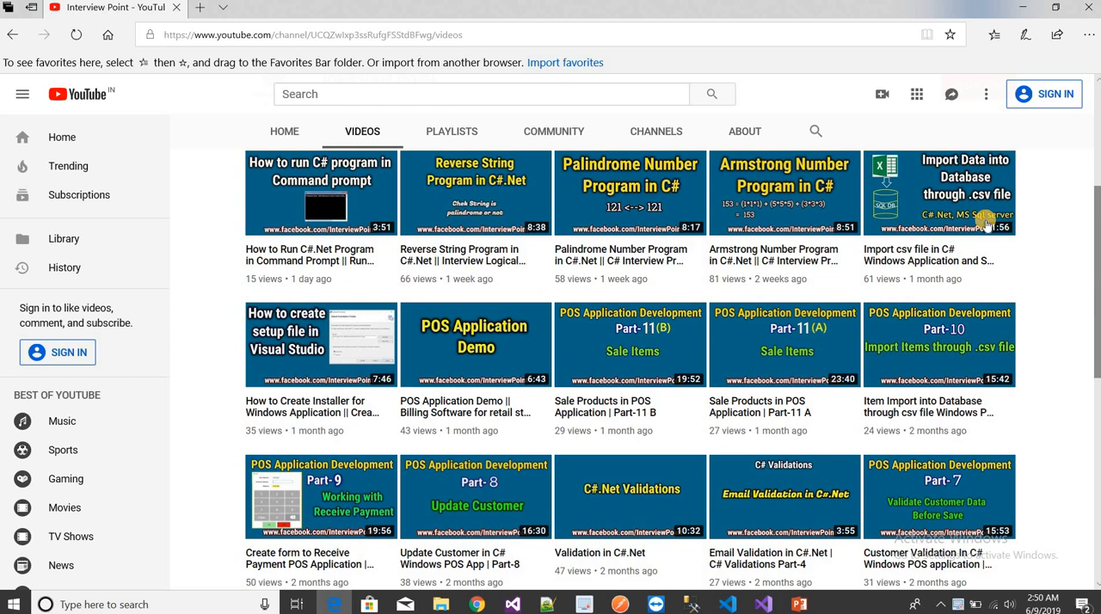
mouse_move(938, 206)
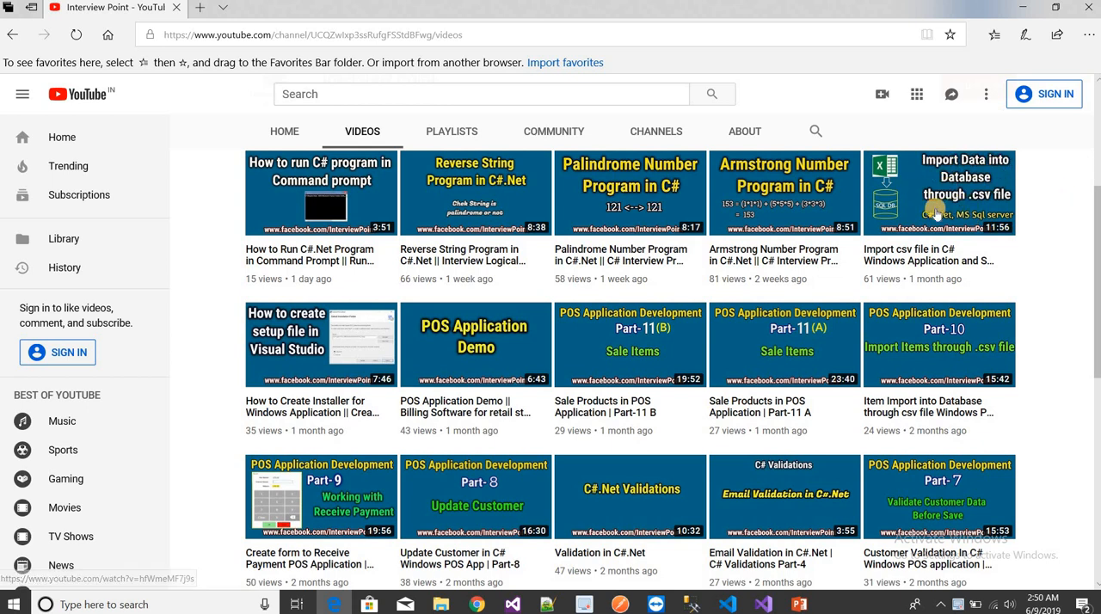
mouse_move(733, 176)
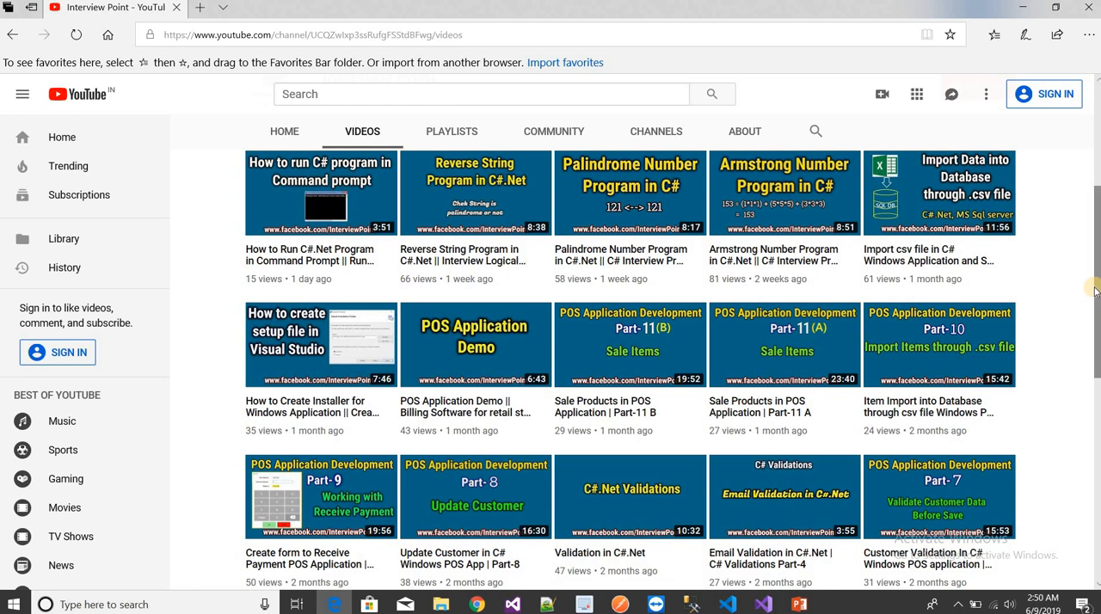
scroll(up, 3)
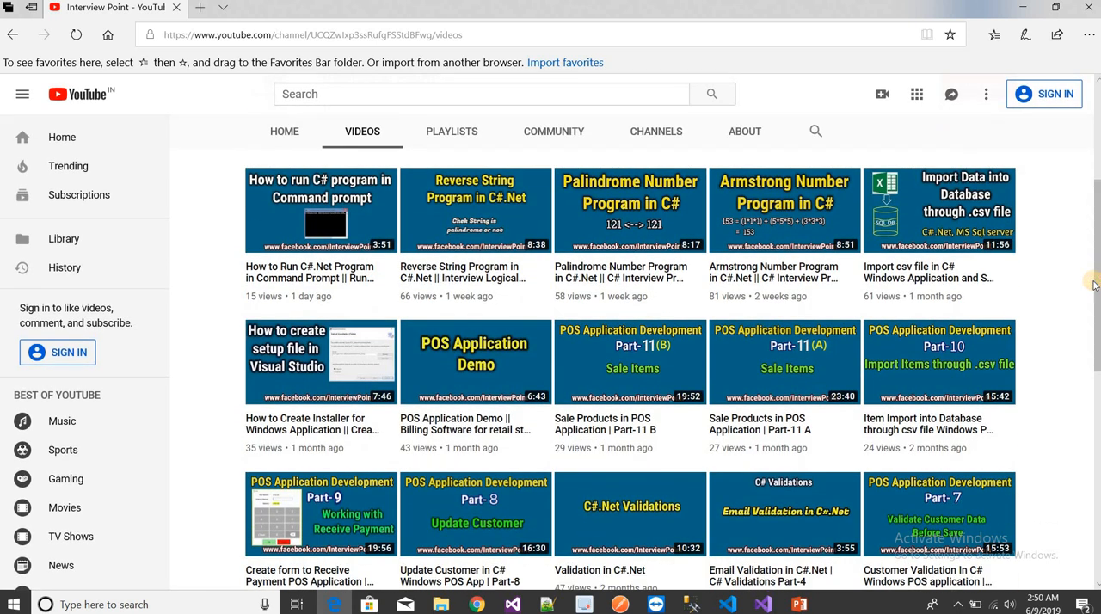
mouse_move(938, 514)
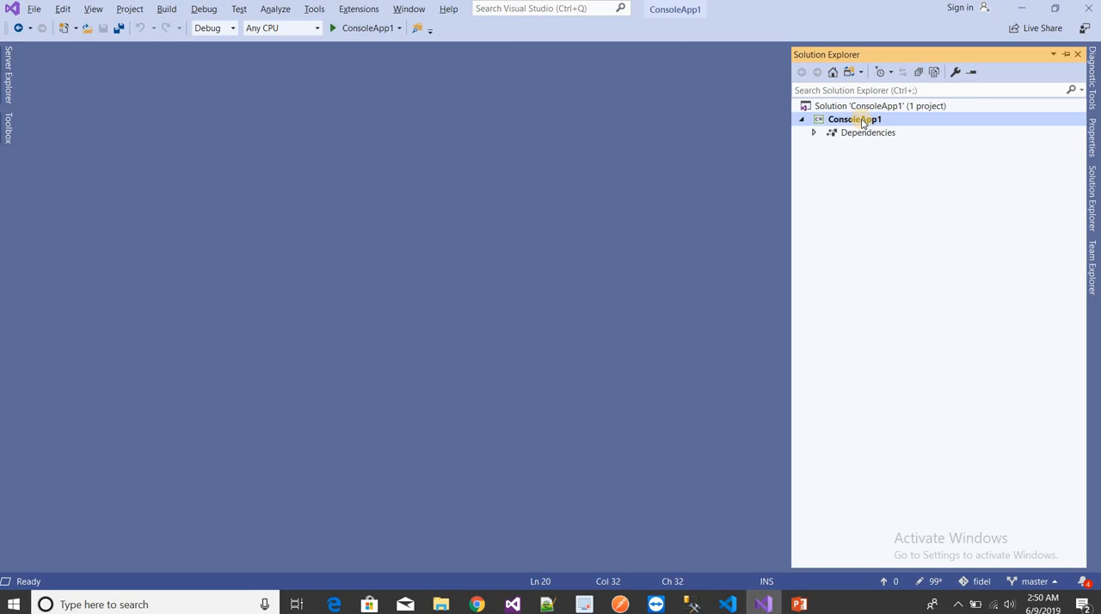
right_click(854, 119)
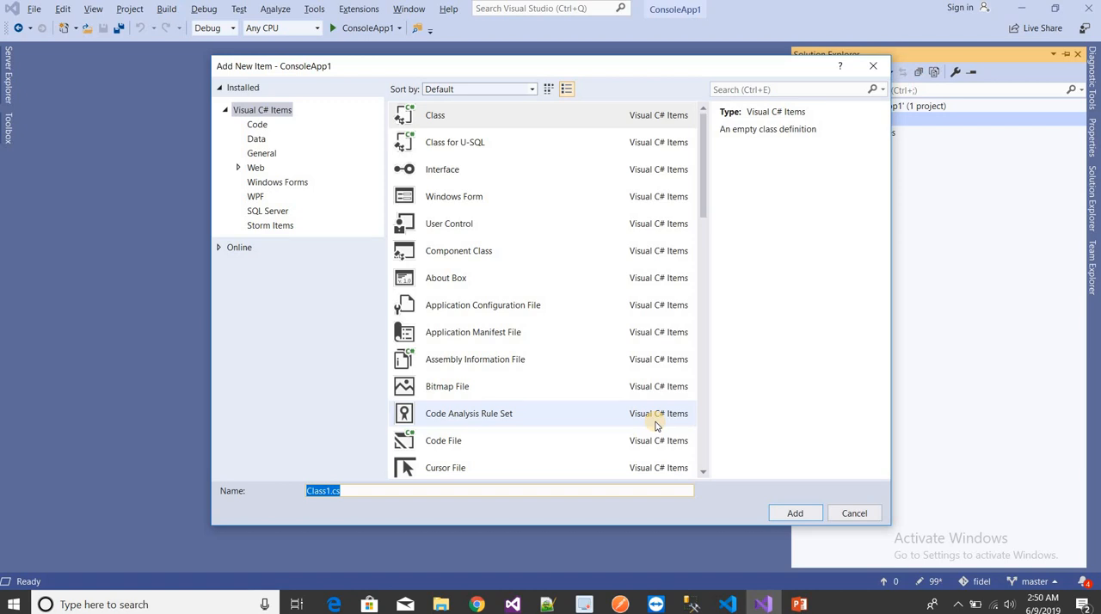
text(C)
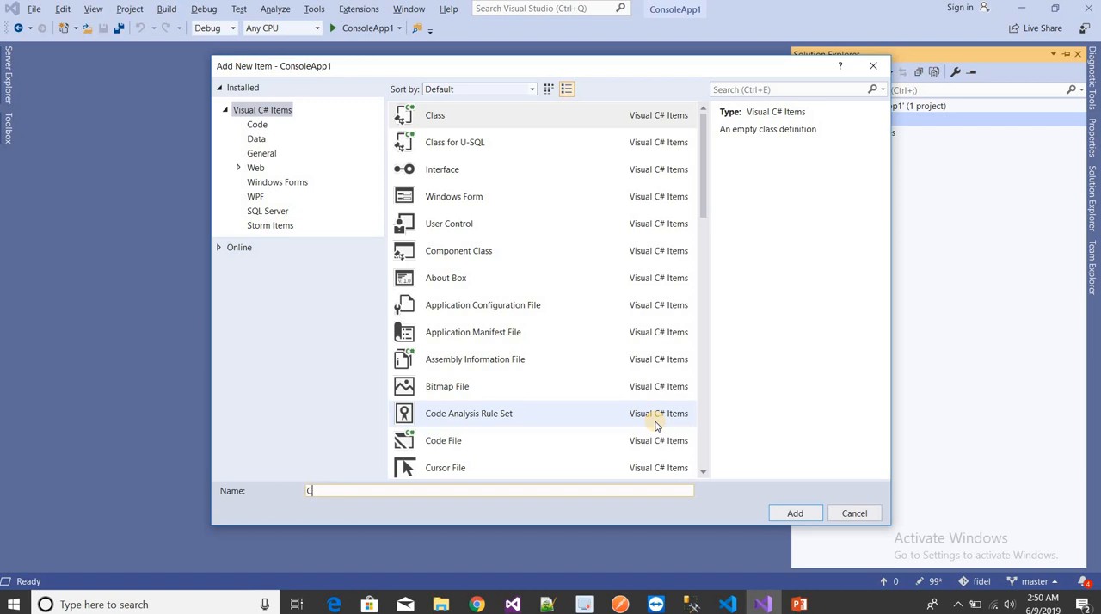
text(ountW)
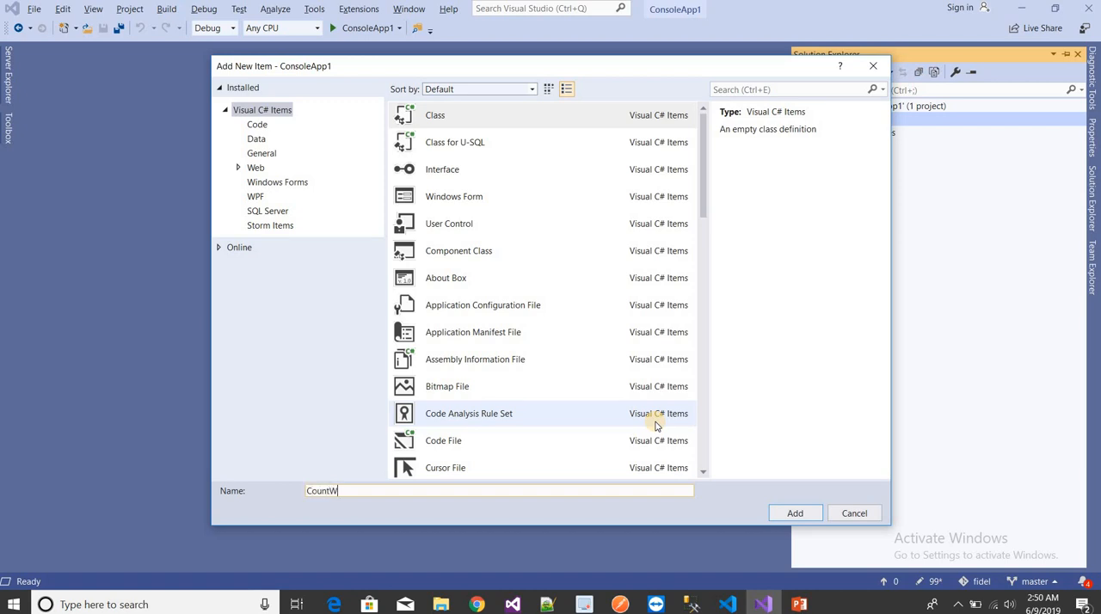
click(794, 512)
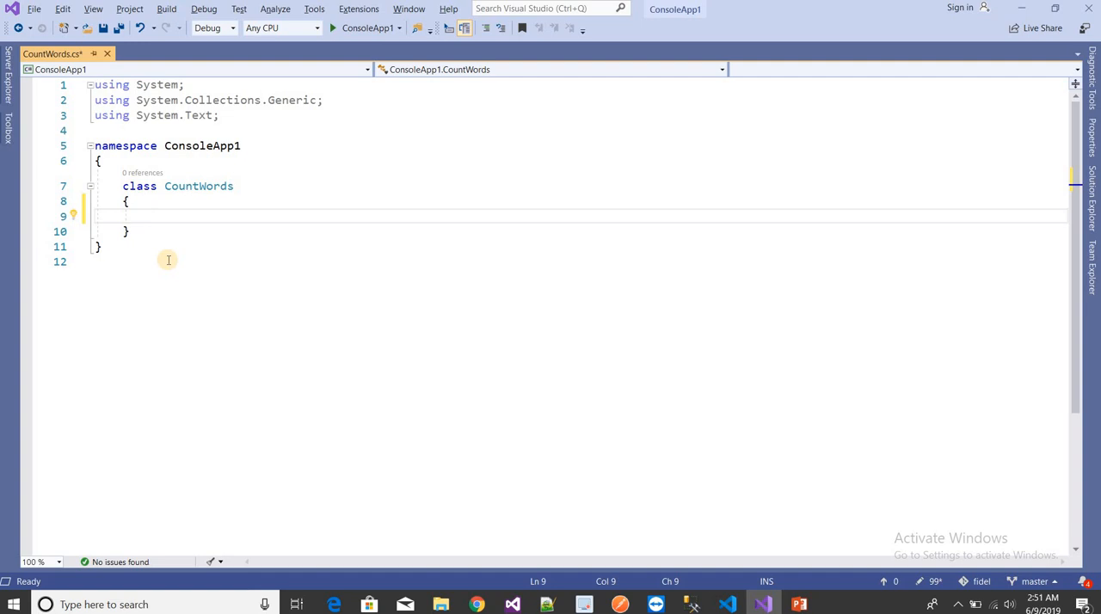
Create static void Main declaring string str and int count=1, len=0.
text(static void Main()
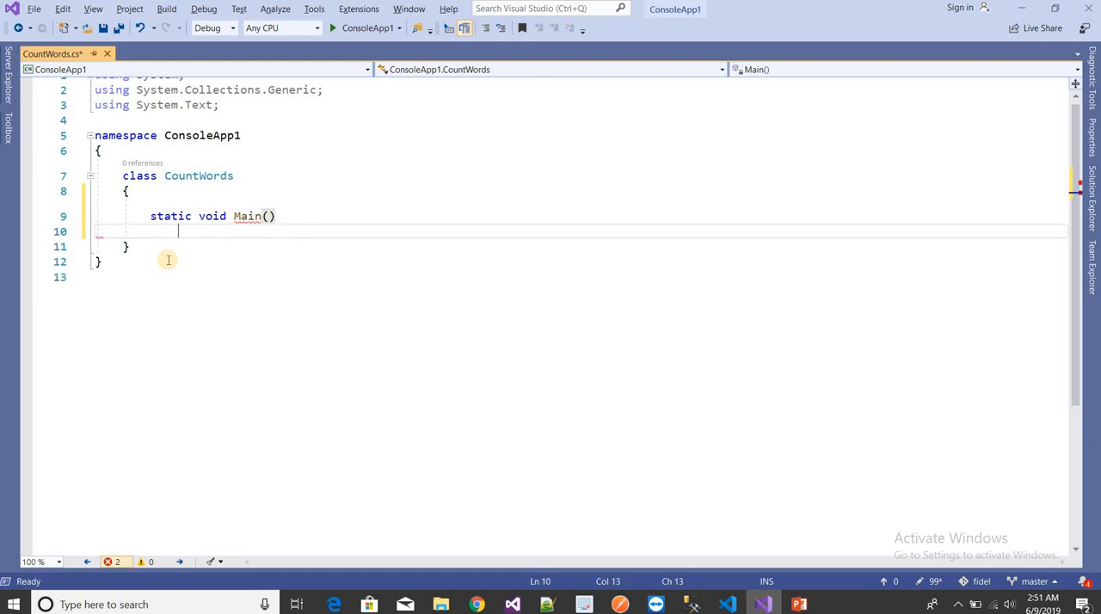
key(enter)
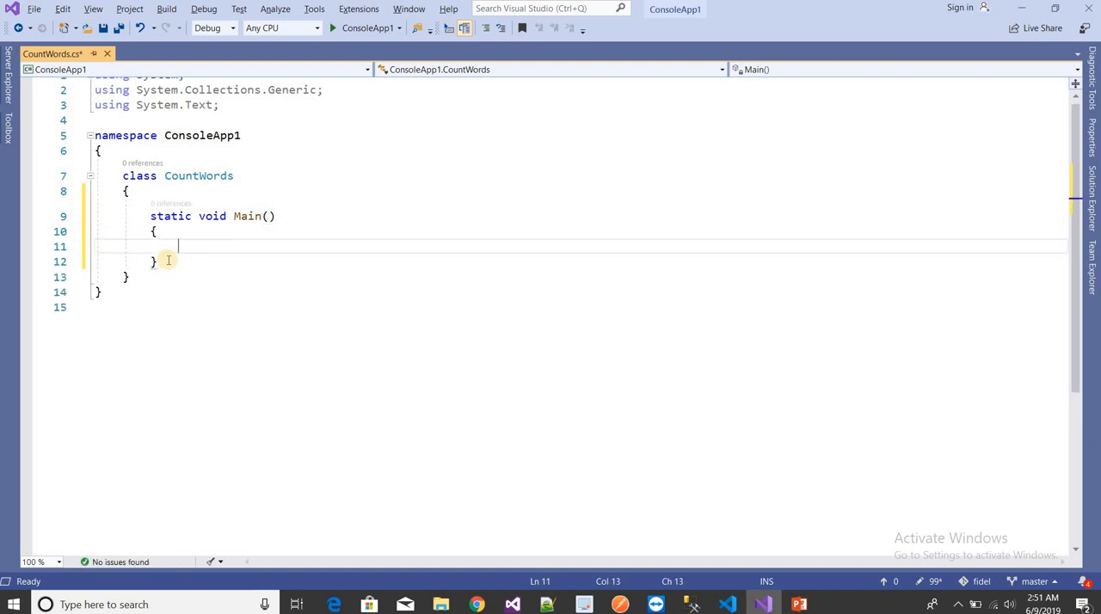
text(string str;)
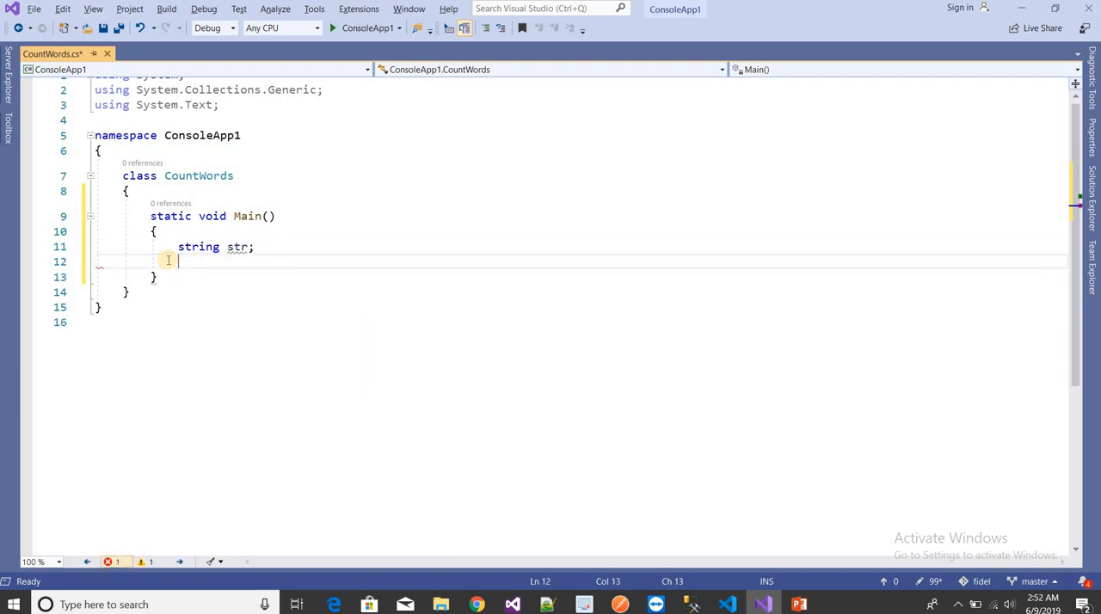
text(int)
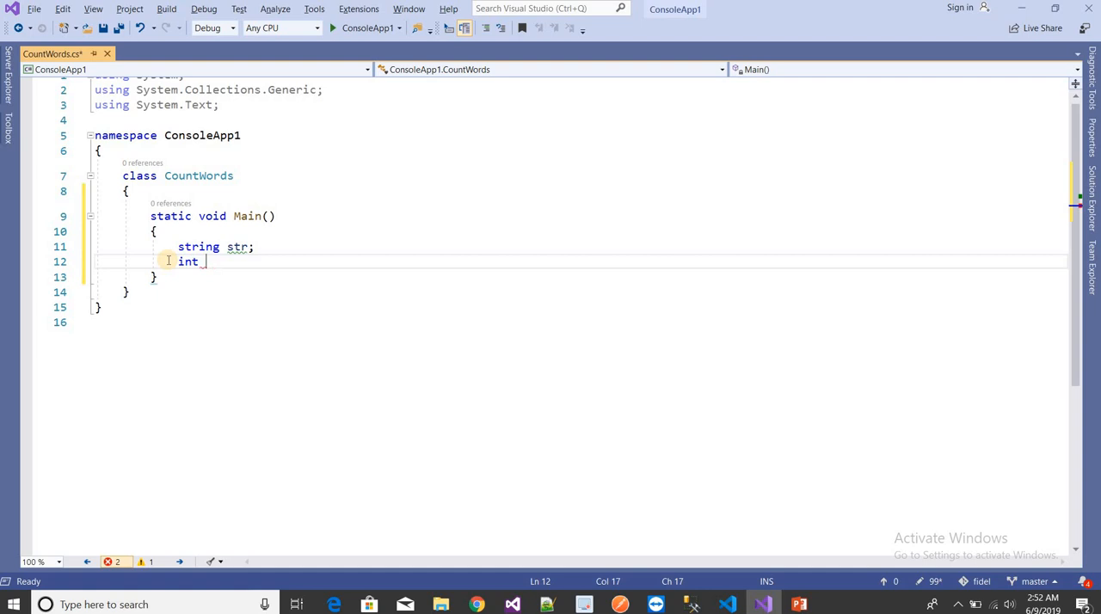
text(count=1,)
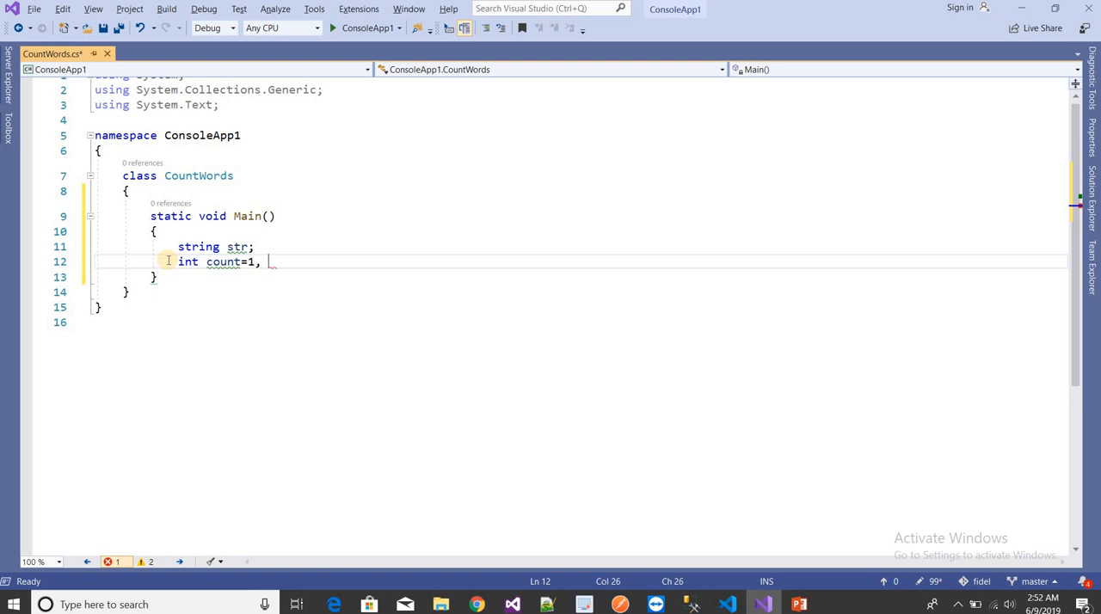
text(len)
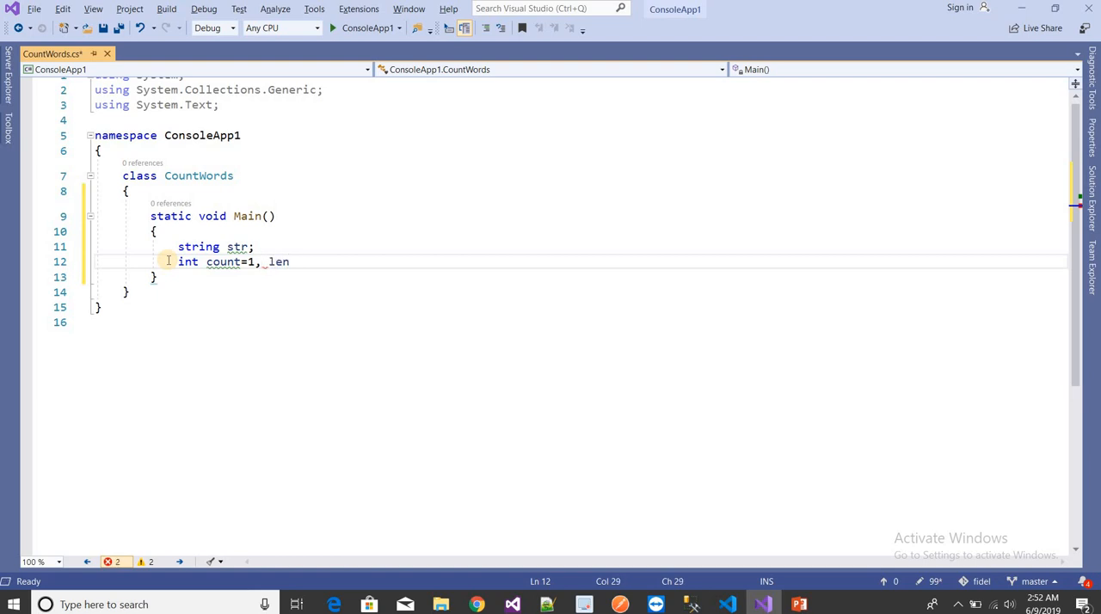
text(= 0;)
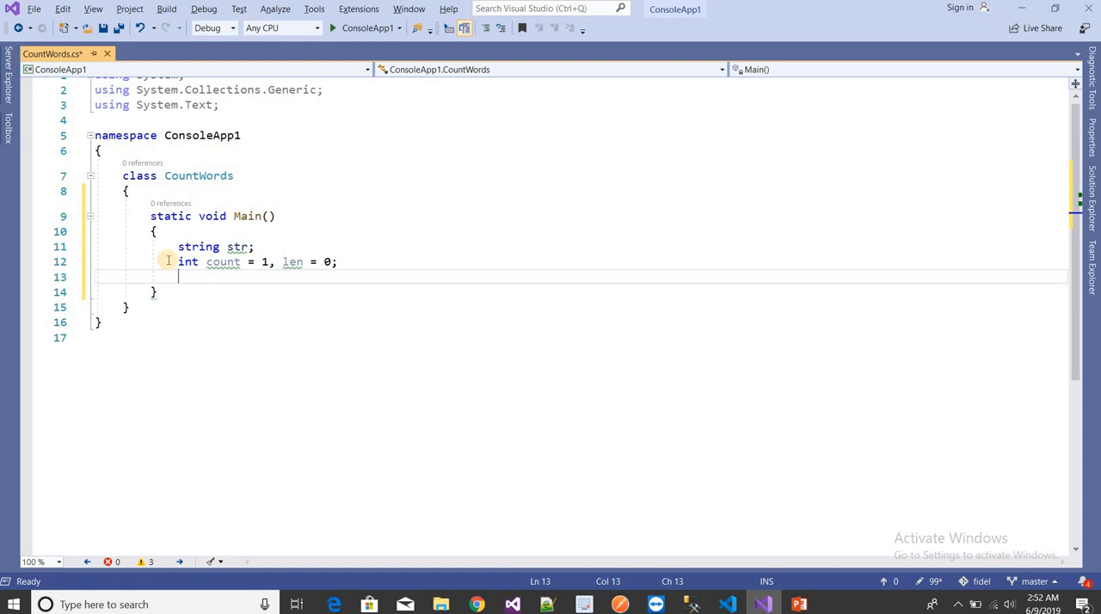
Prompt with Console.WriteLine("Enter a string : ") and read the input into str.
text(c)
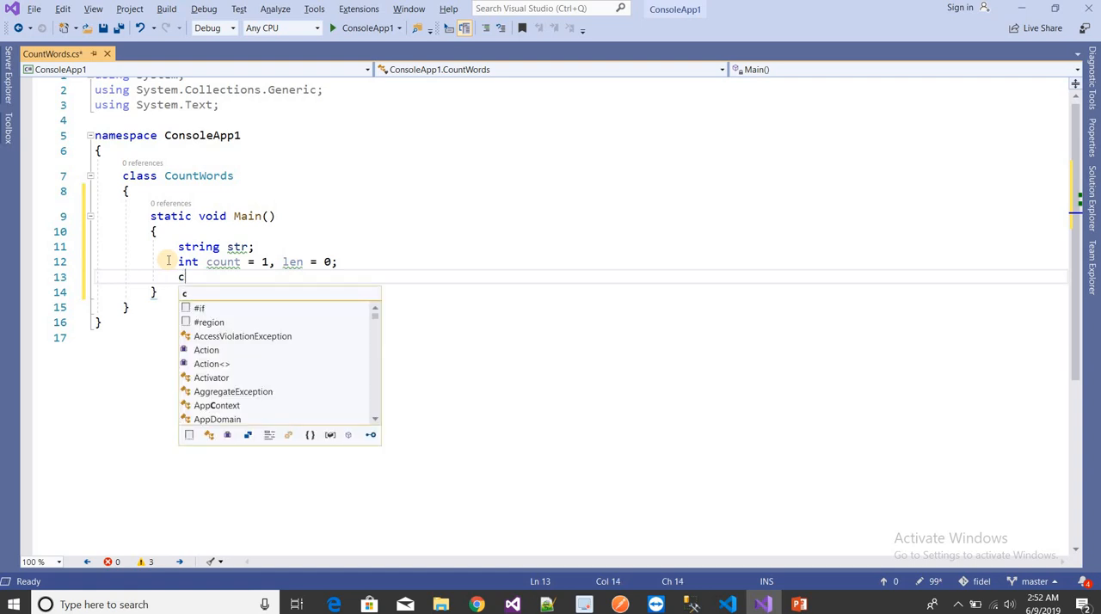
text(Console.WriteLine();)
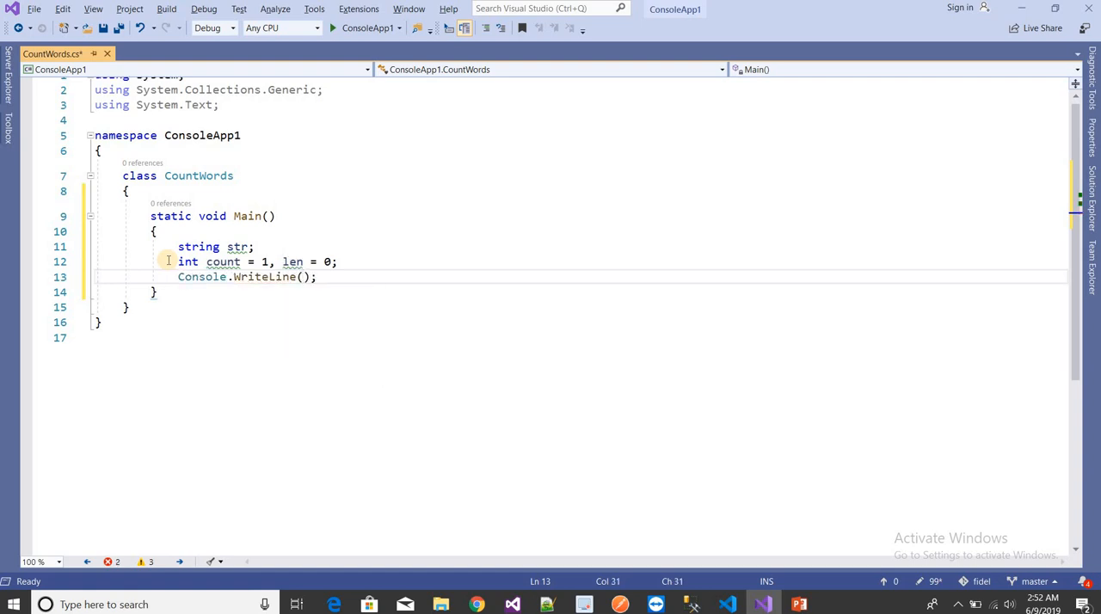
text("")
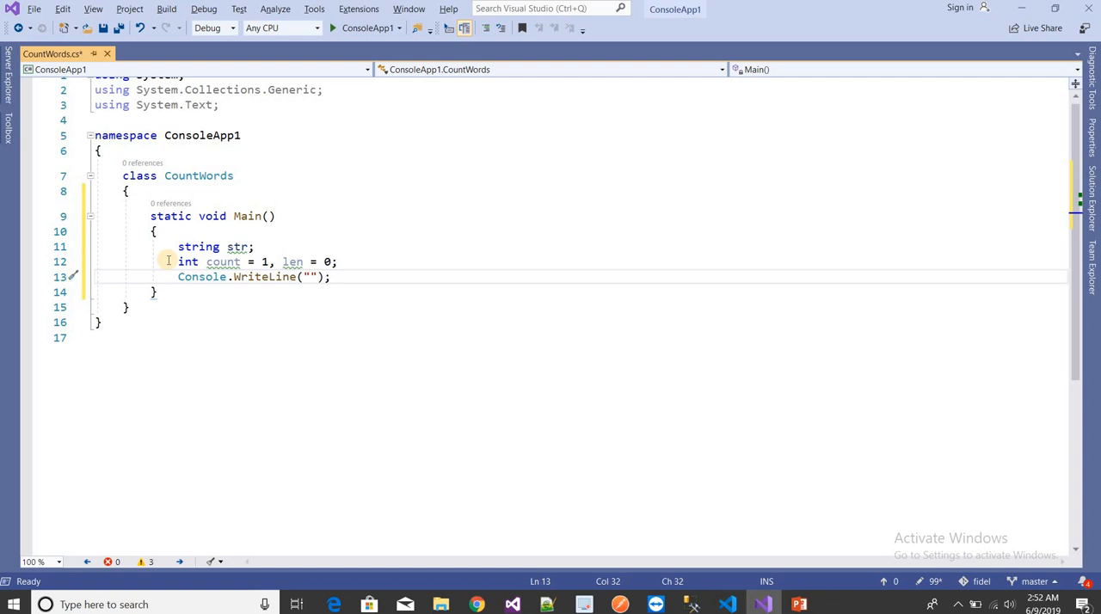
text(Enter a string  :)
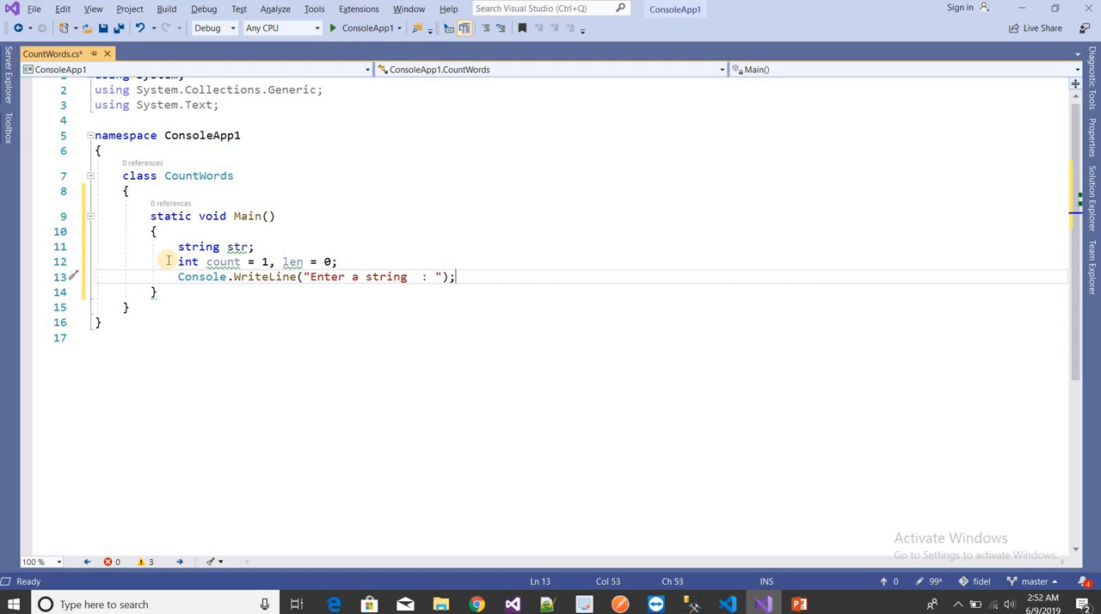
text(s)
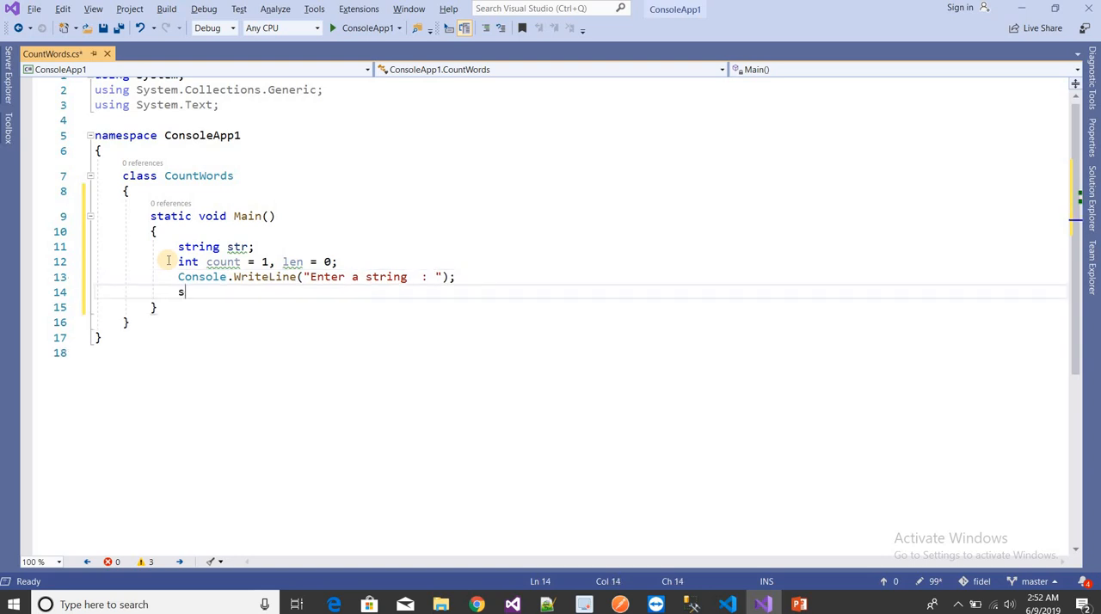
text(tr=)
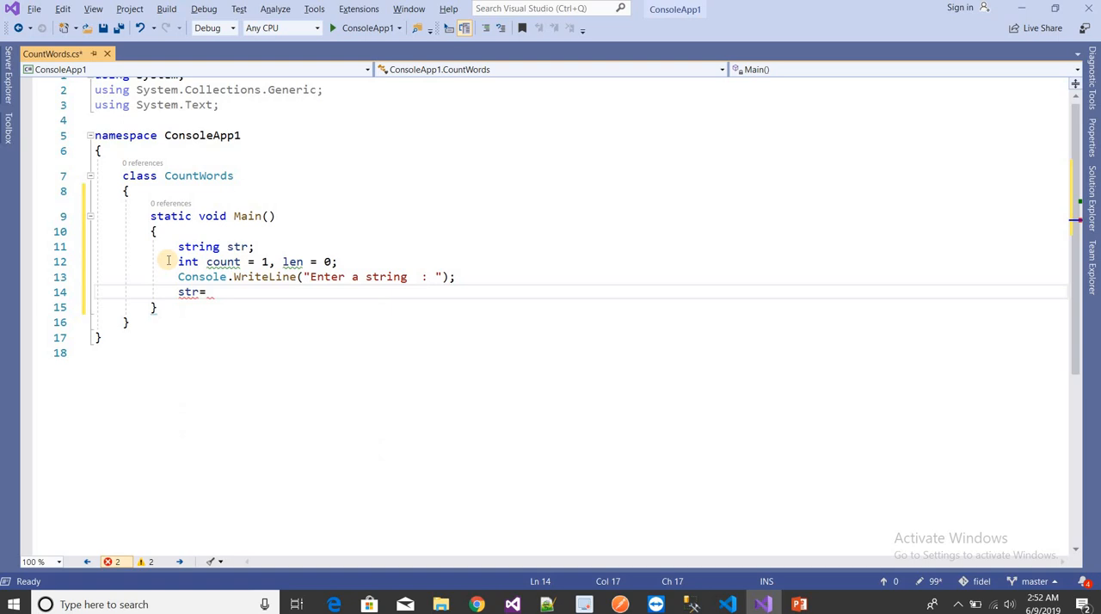
text(Conc)
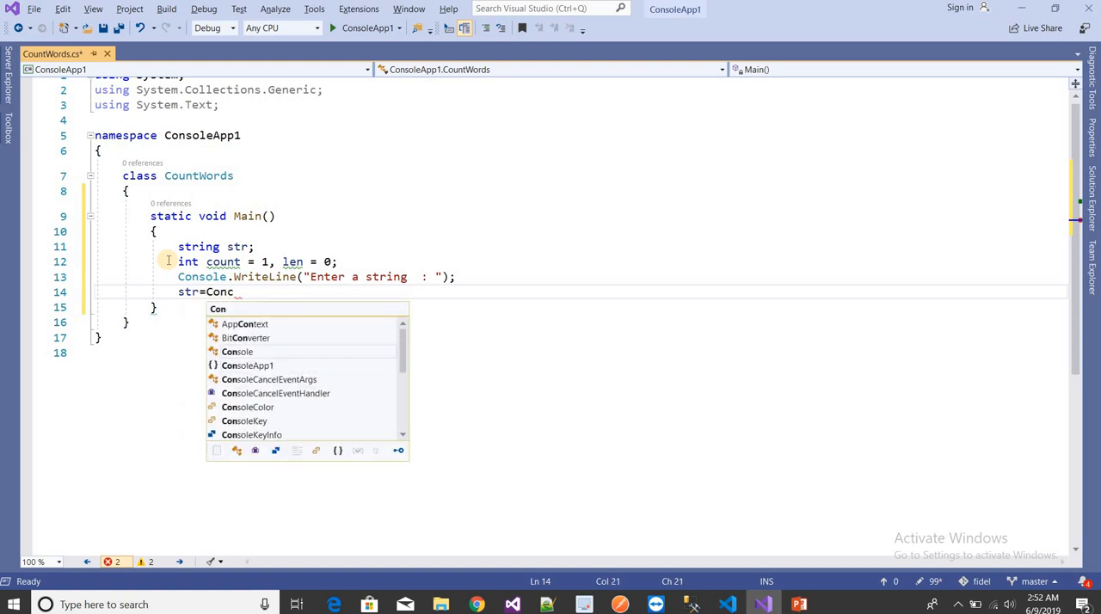
text(ole.ReadLine();)
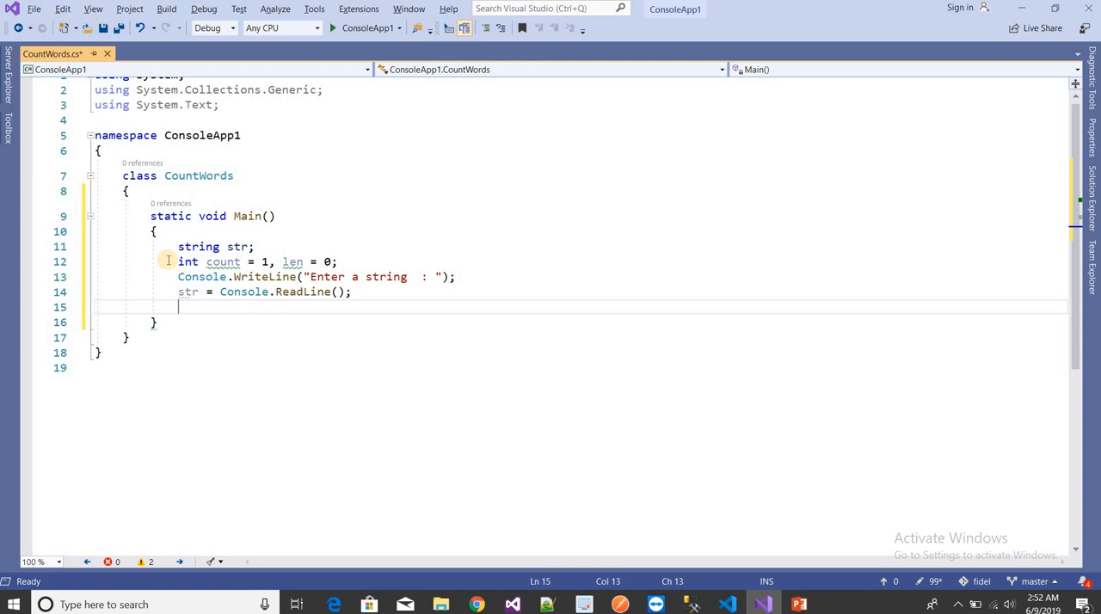
Write the while(len<=str.Length-1) loop with an empty body.
text(wh)
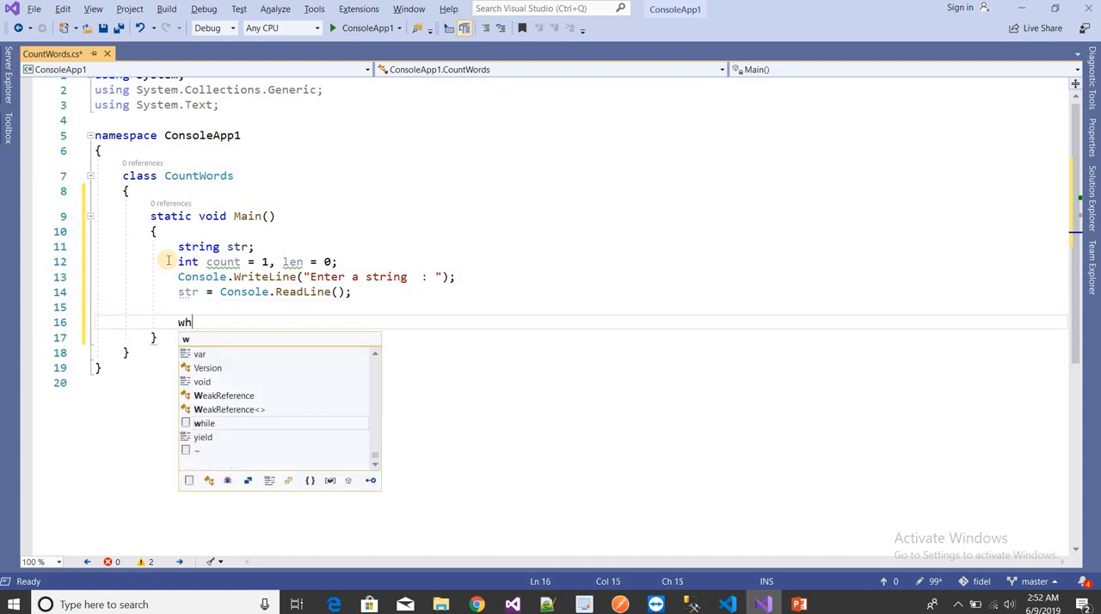
text(ile()
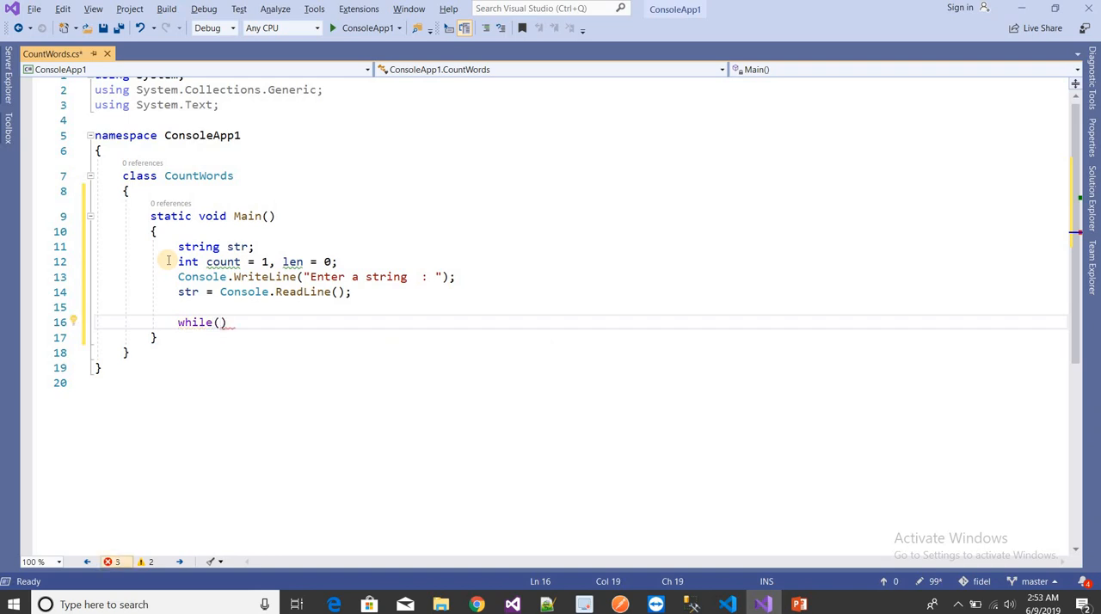
text(len)
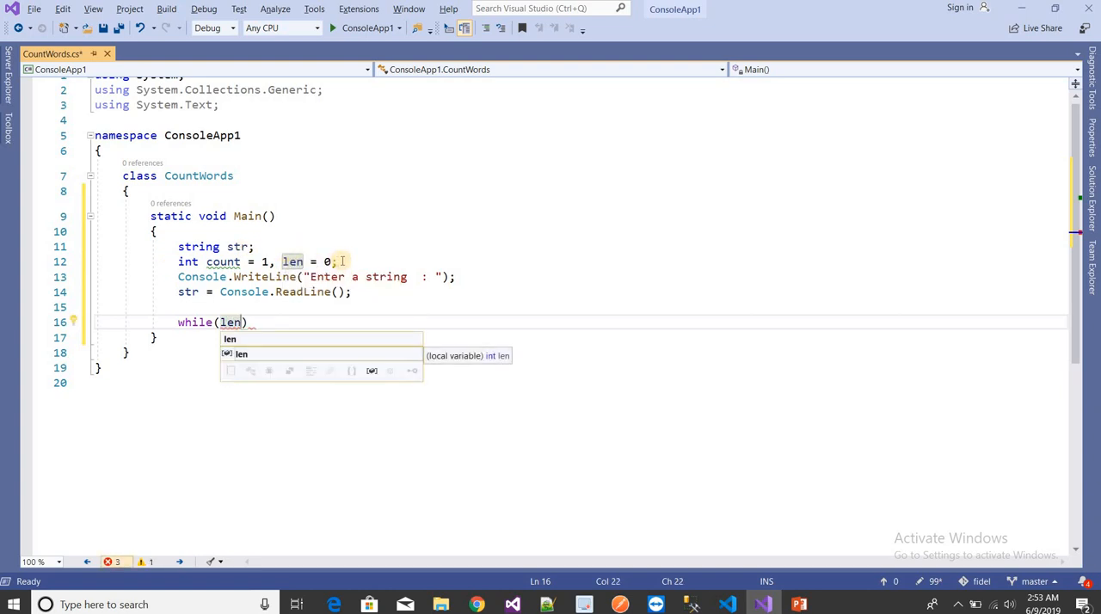
text(<=)
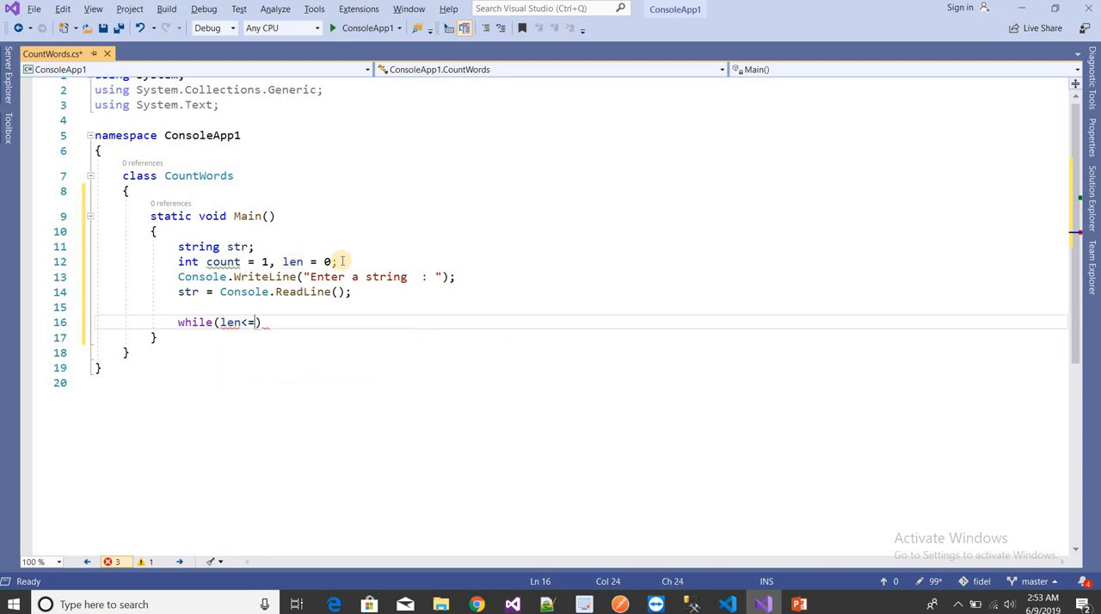
text(st)
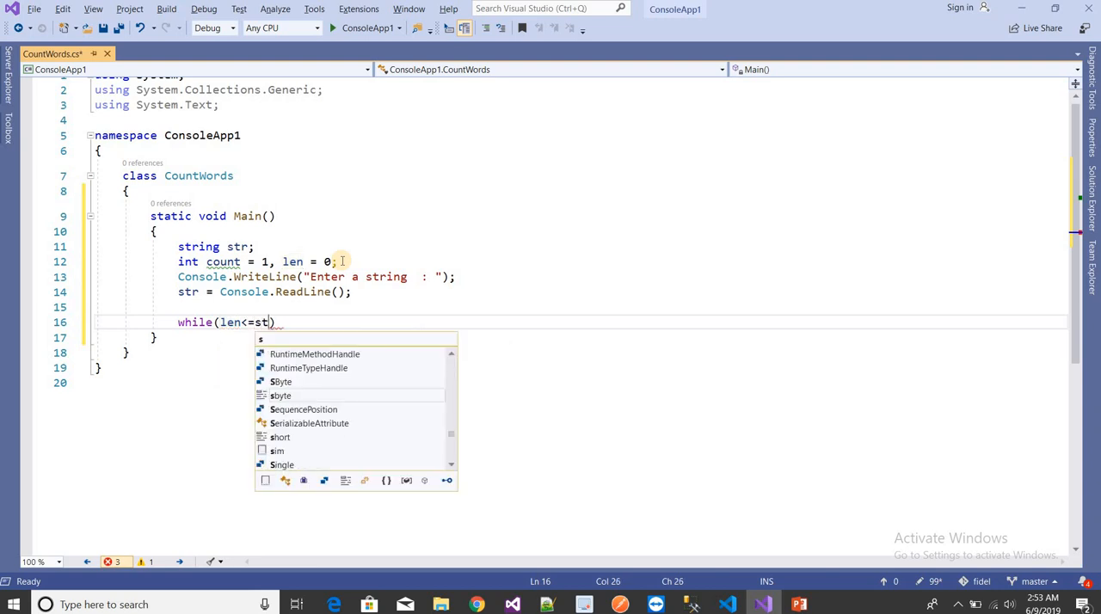
text(r.le)
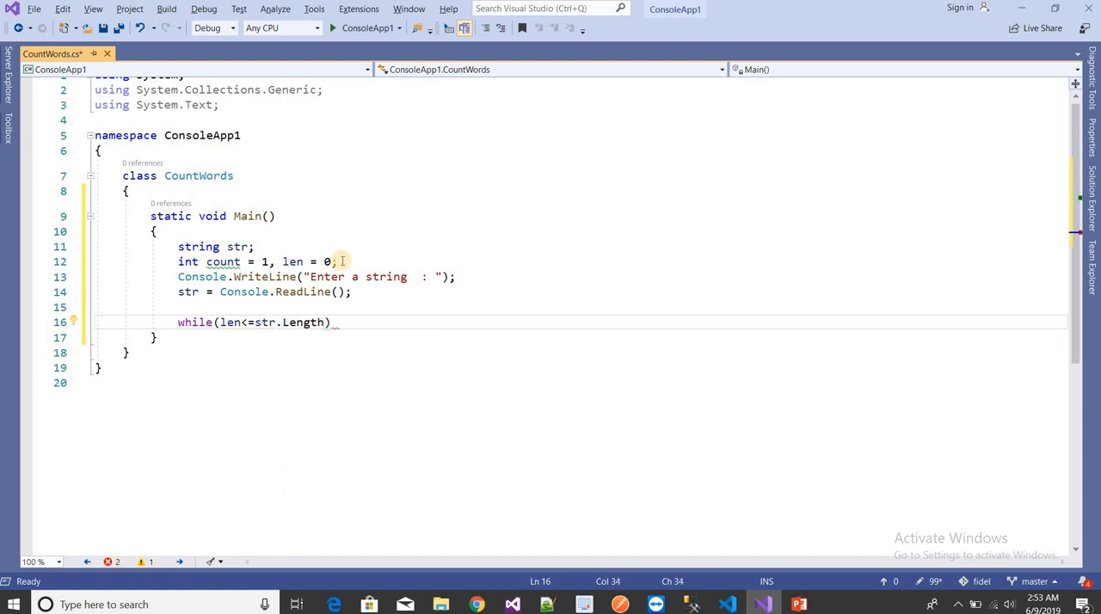
text(-1)
text({ })
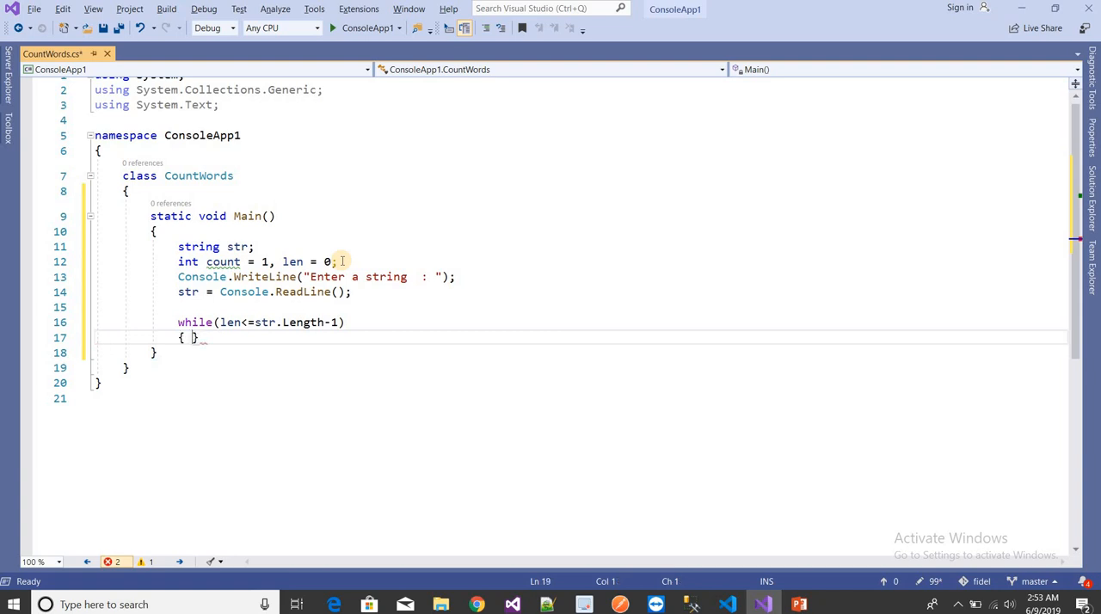
key(enter)
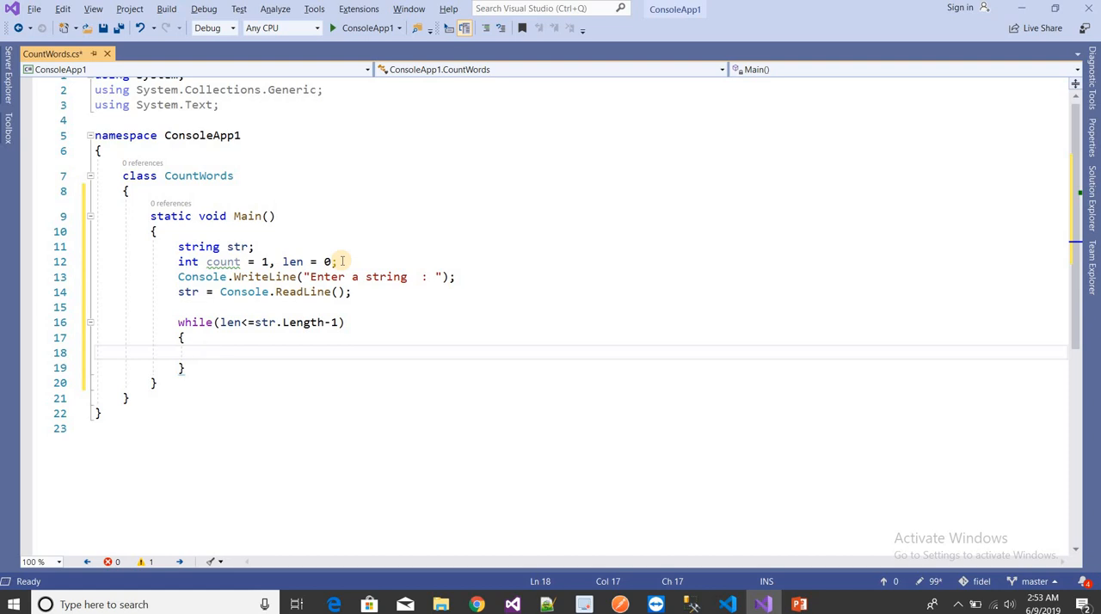
mouse_move(314, 309)
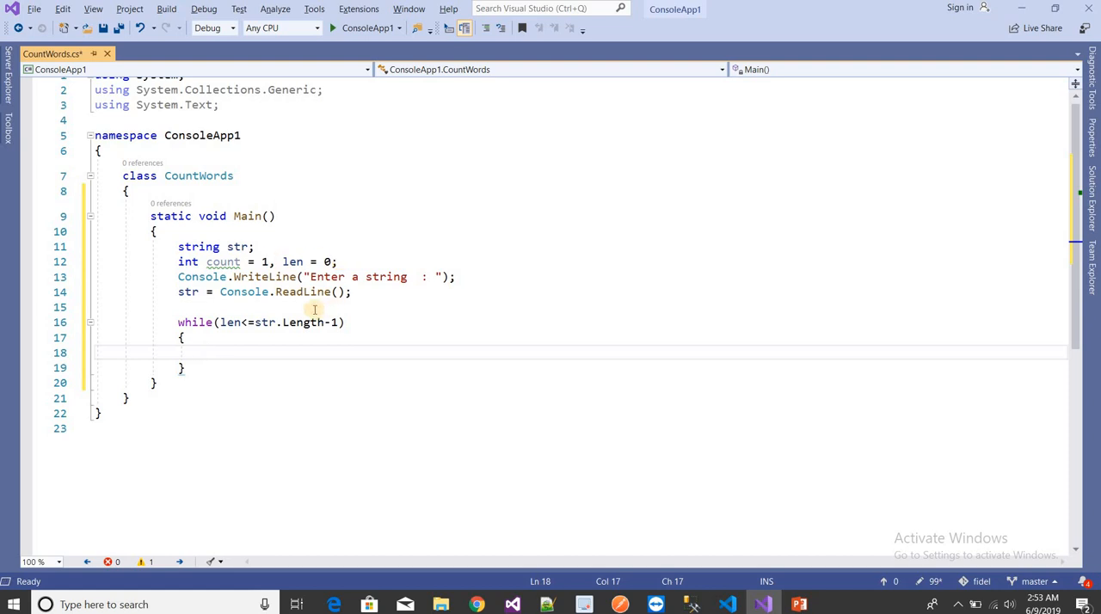
click(206, 353)
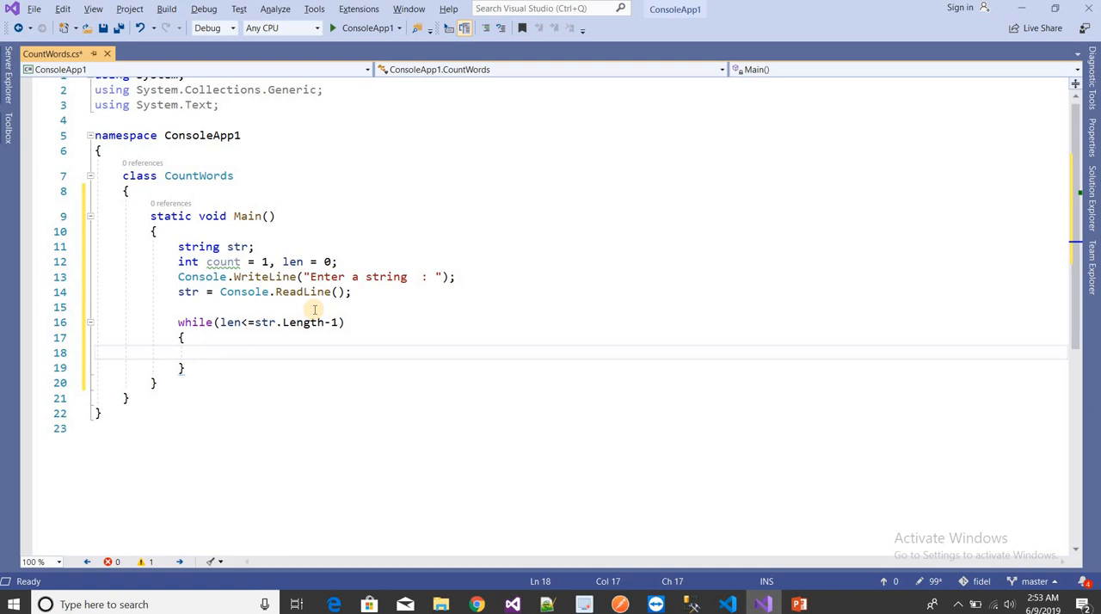
Inside the loop, add an if testing whether str[len] is a space, newline or tab.
text(i)
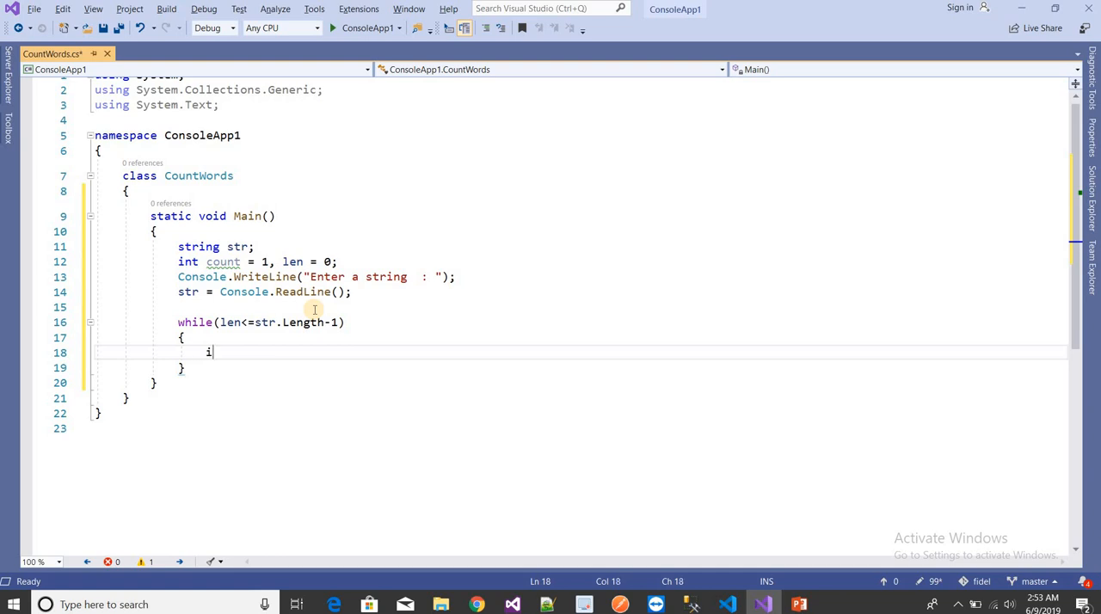
text(f())
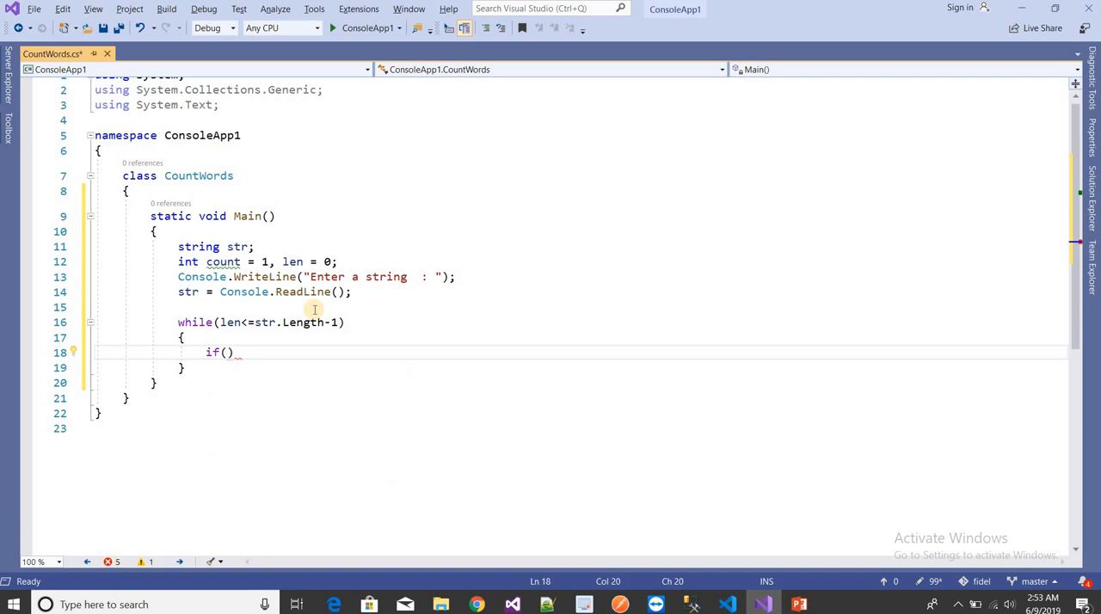
text(str)
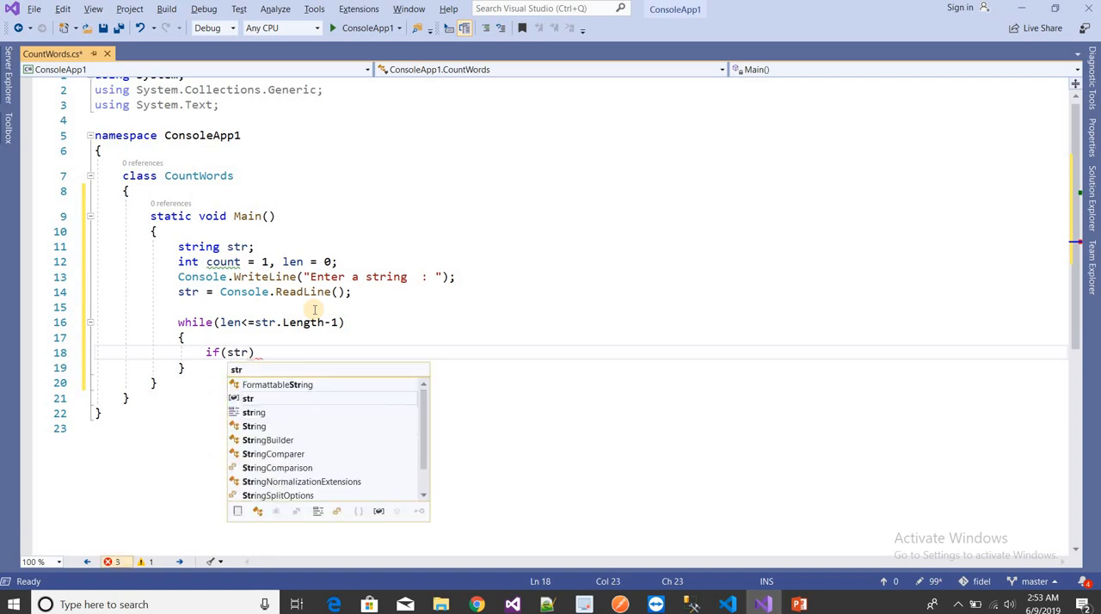
text([)
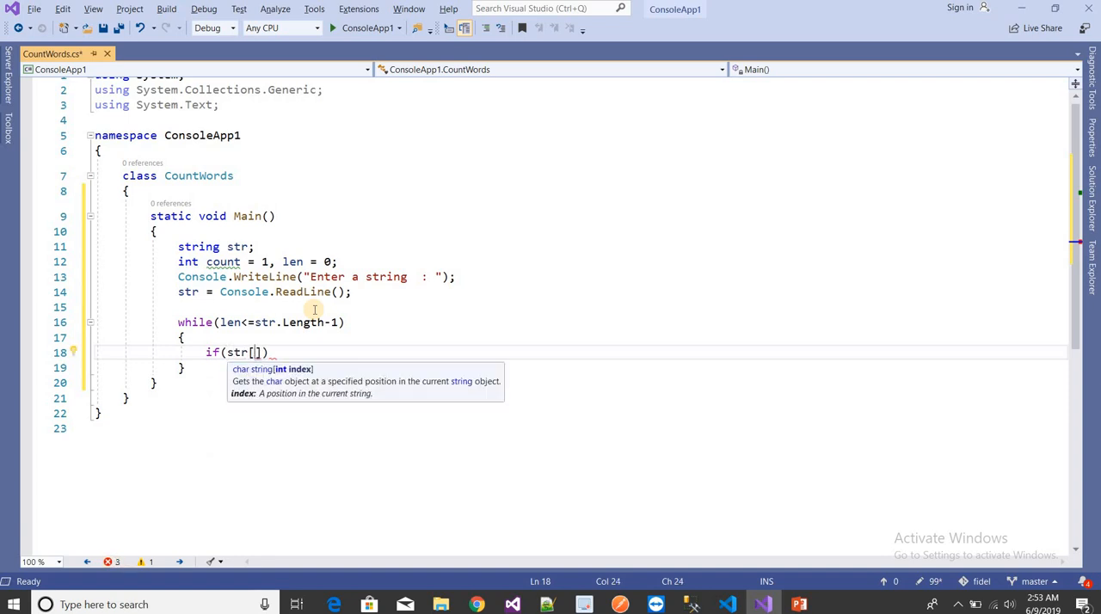
text(len)
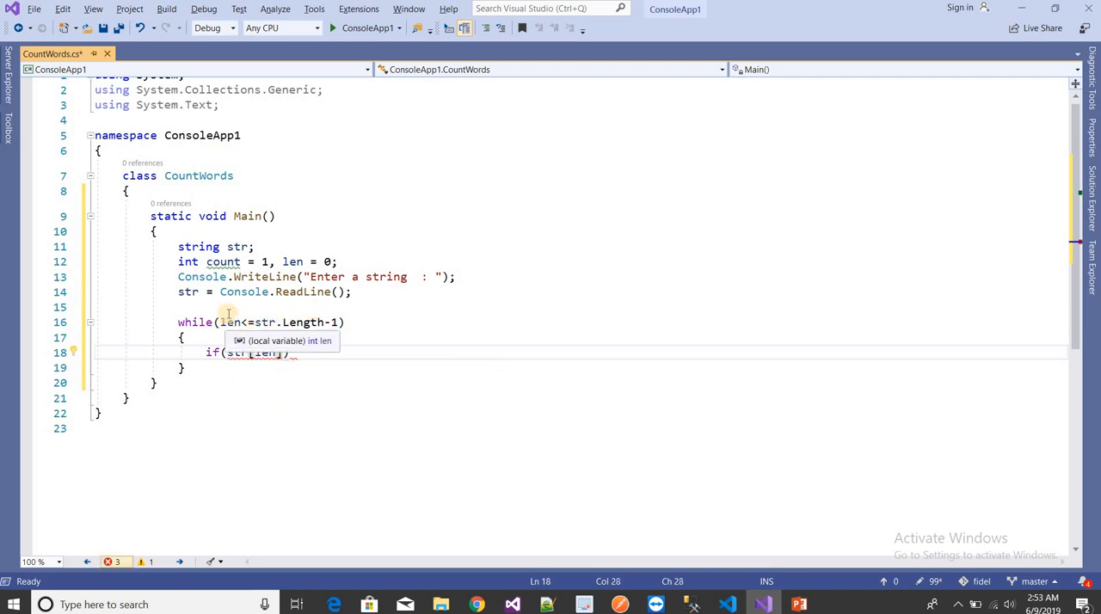
mouse_move(358, 262)
text(==' ' || )
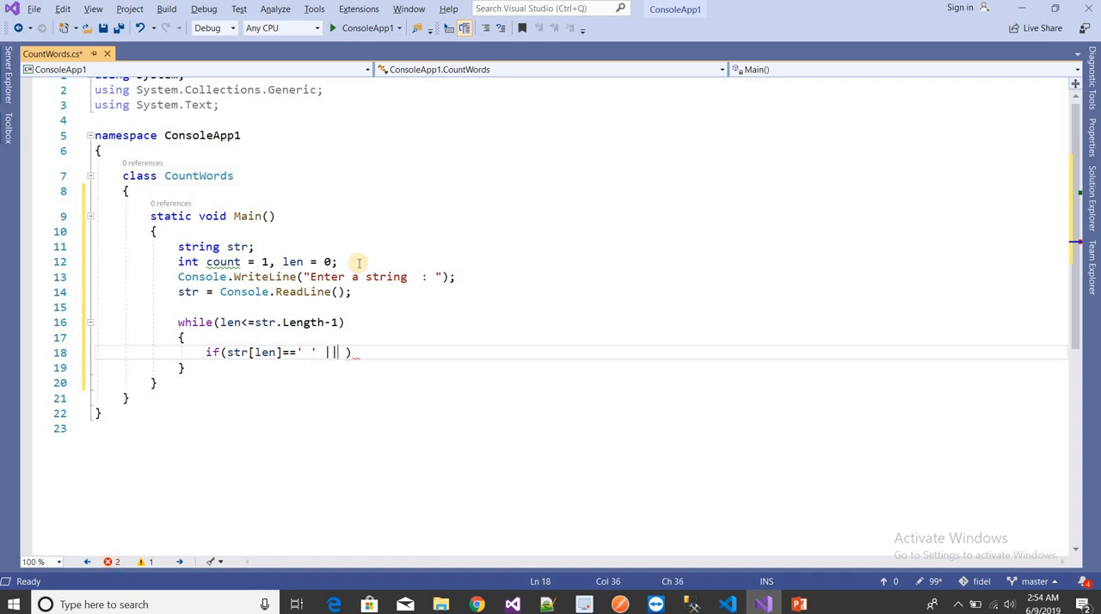
text(s)
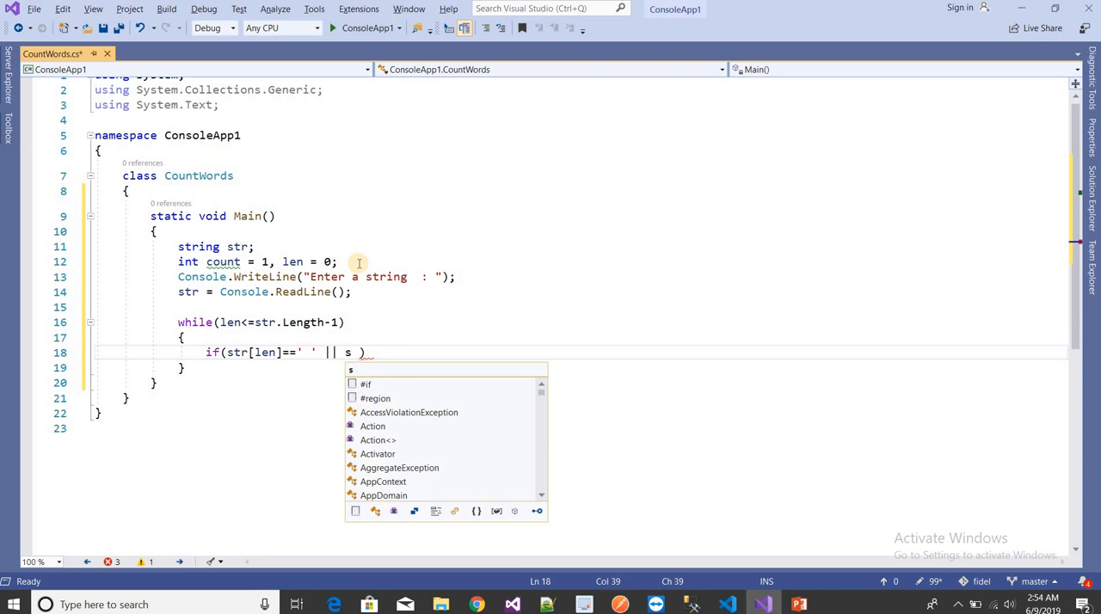
text(tr[len]==)
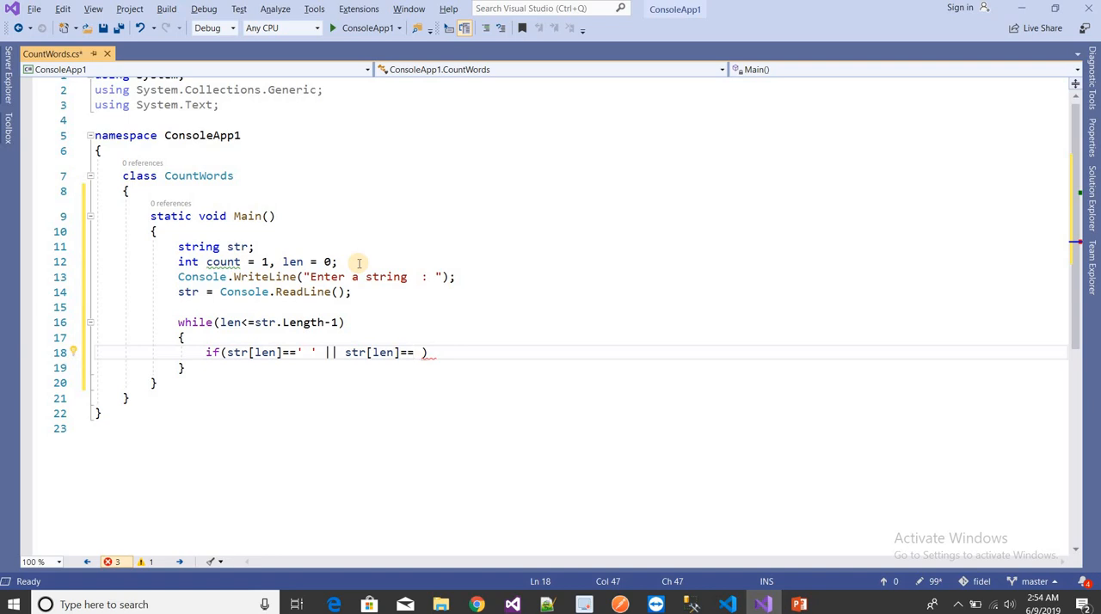
text('\')
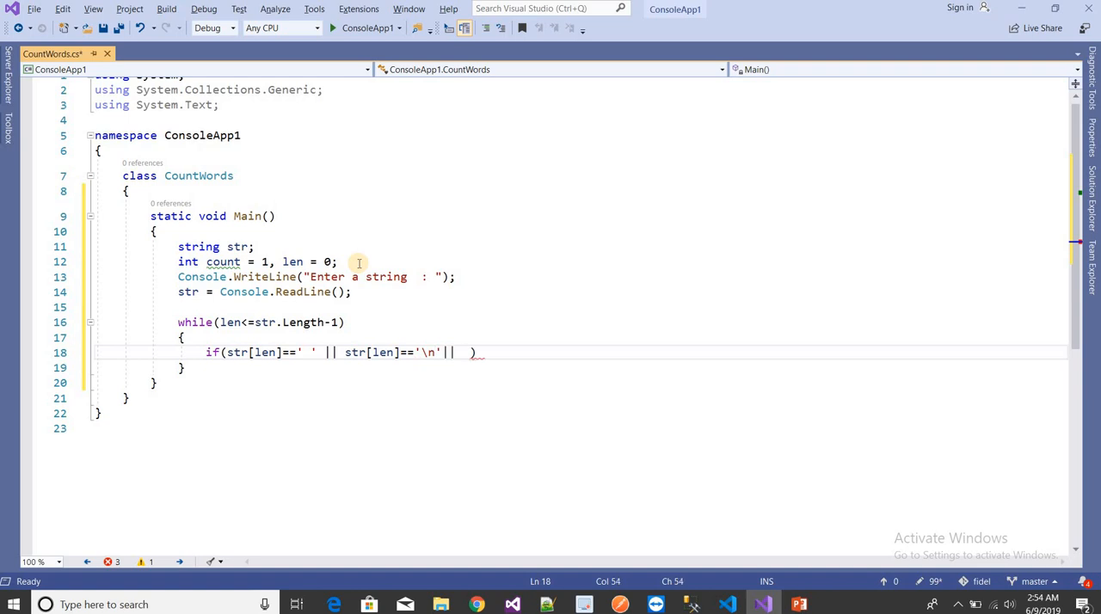
text(str)
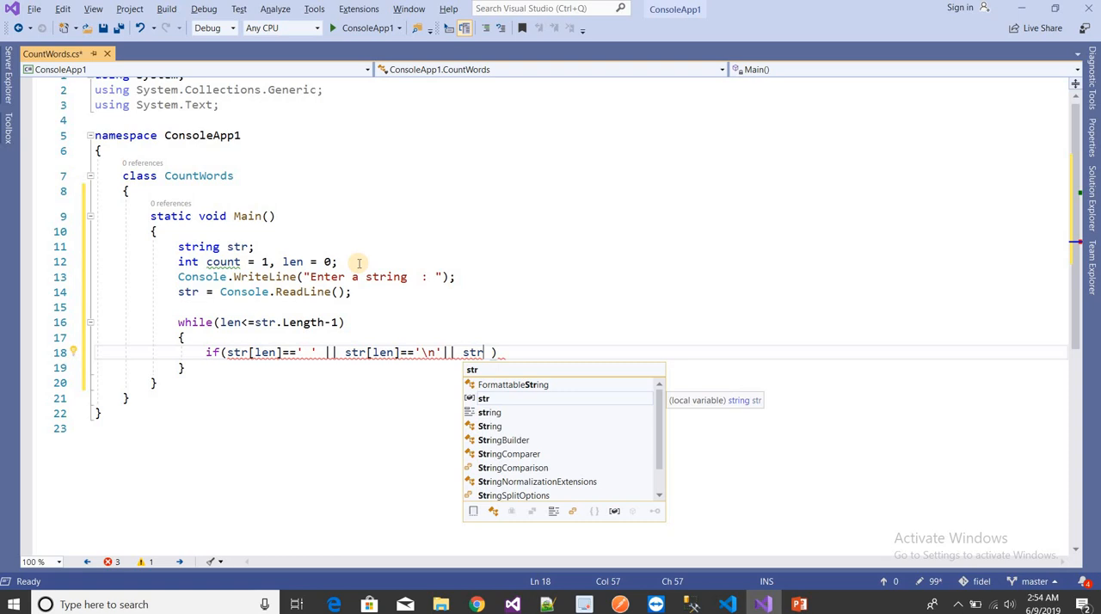
text([len]=='t)
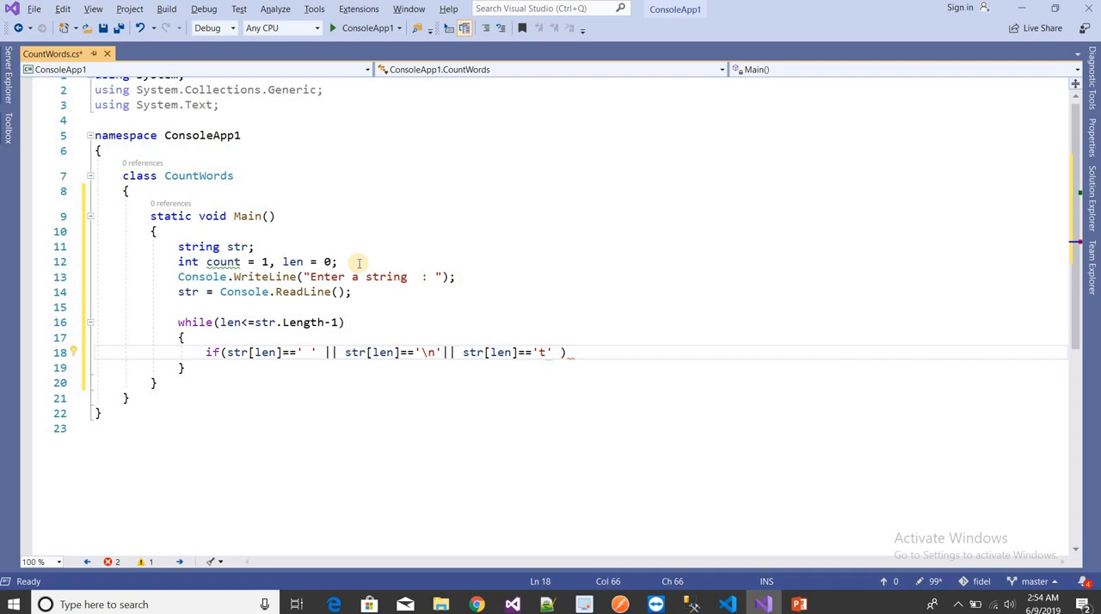
text(\)
text({ })
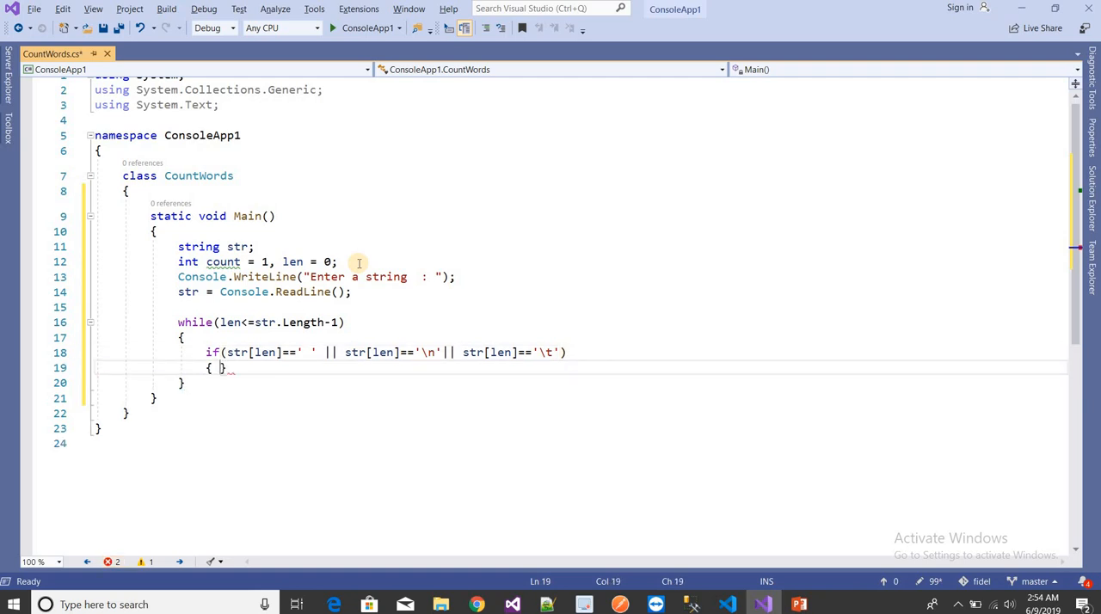
Add count++ inside the if block and len++ at the end of the loop.
key(Return)
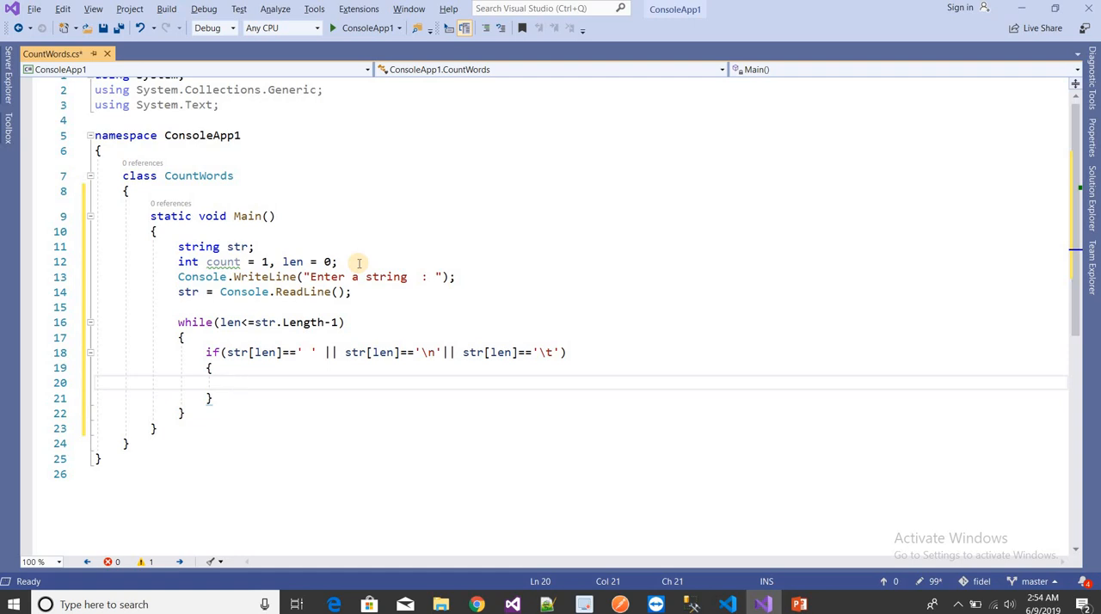
text(count++;)
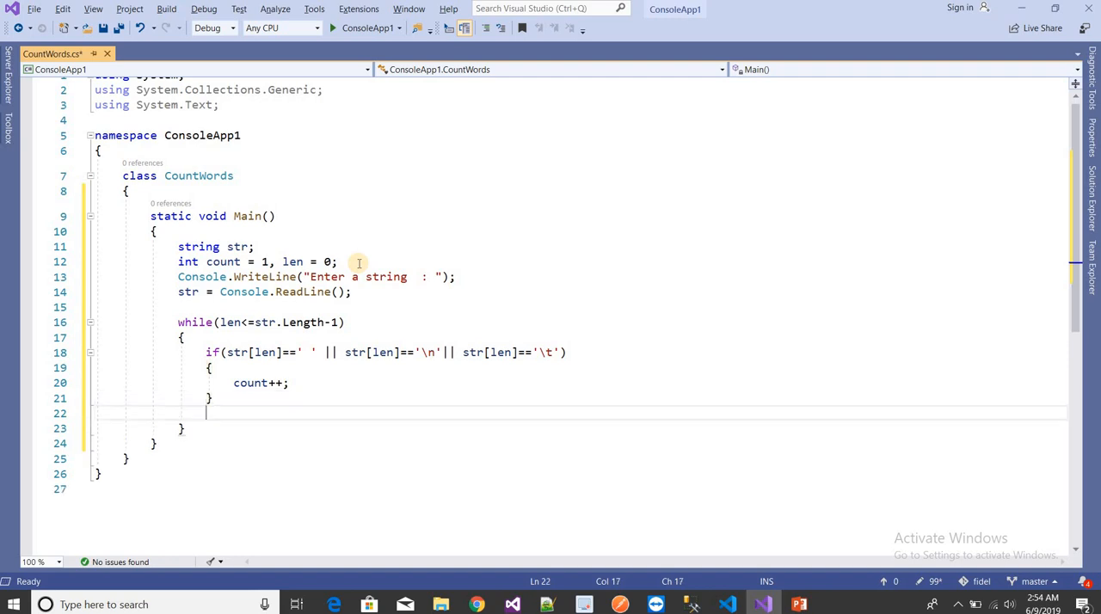
text(le)
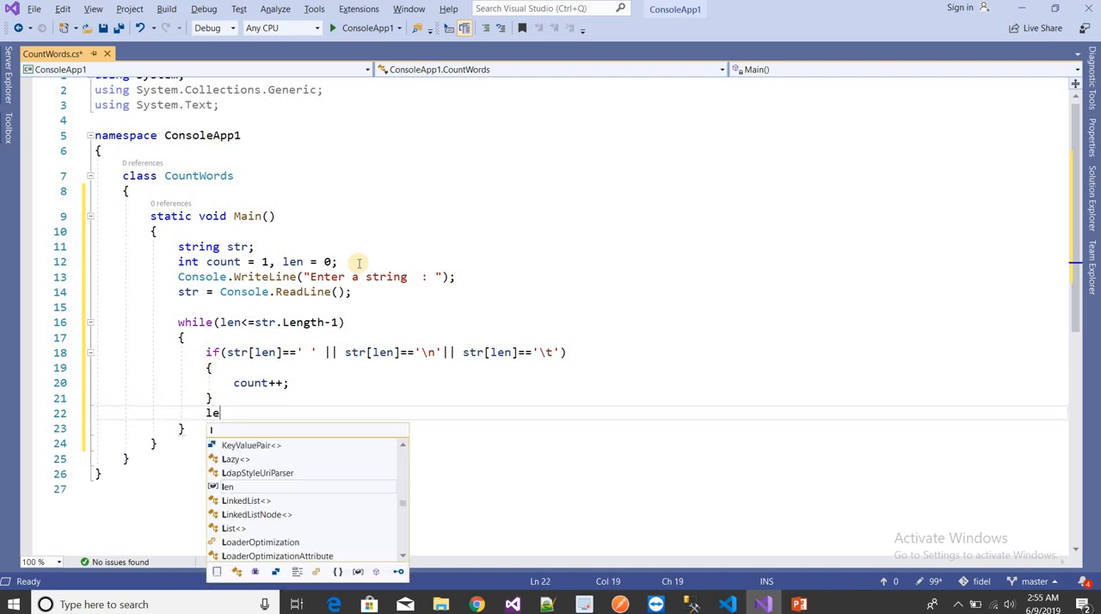
text(n)
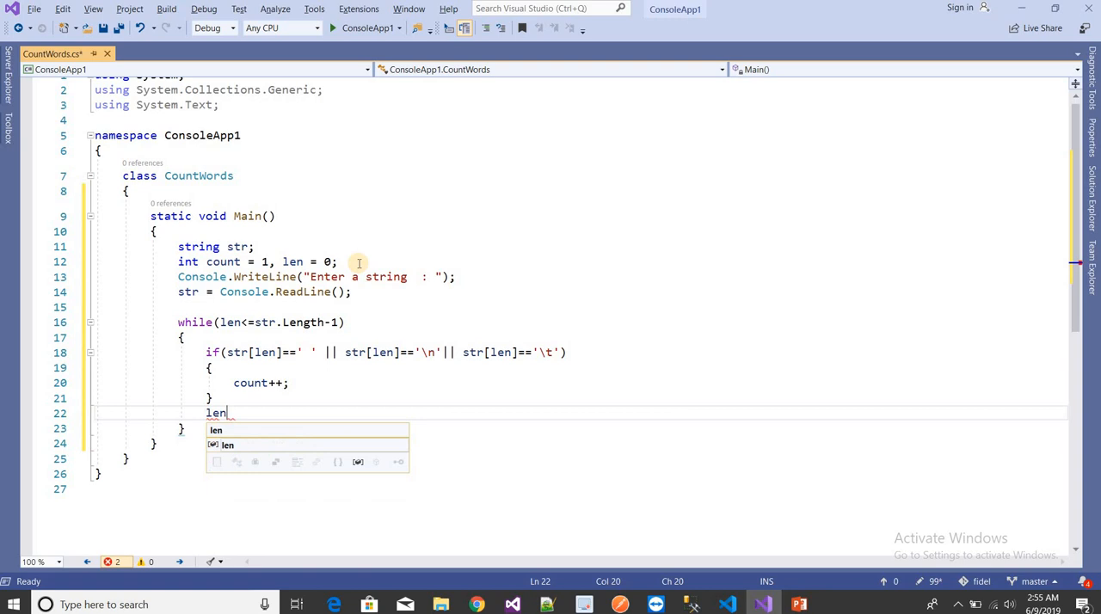
text(++)
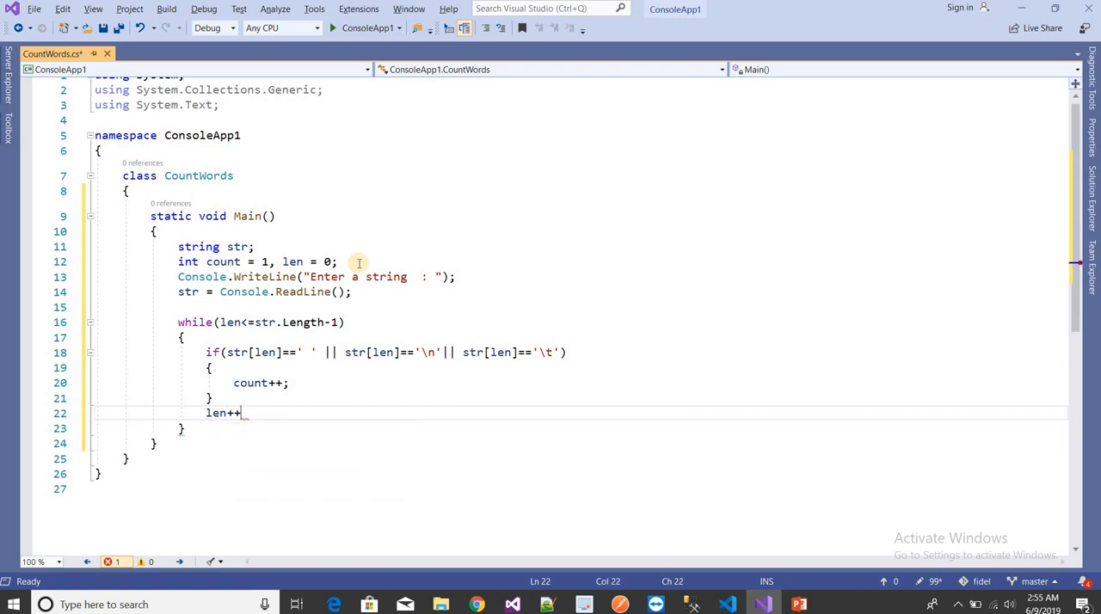
text(;)
text(Console.WriteLine();)
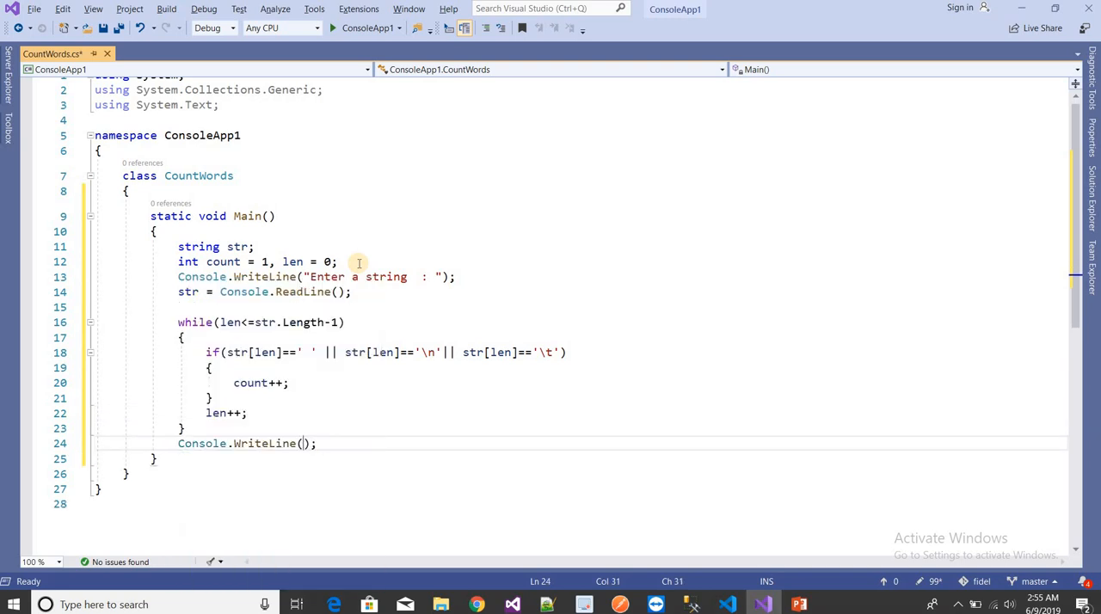
Print "Total No of word(s) "+count, add Console.ReadLine(), and start the program.
text("")
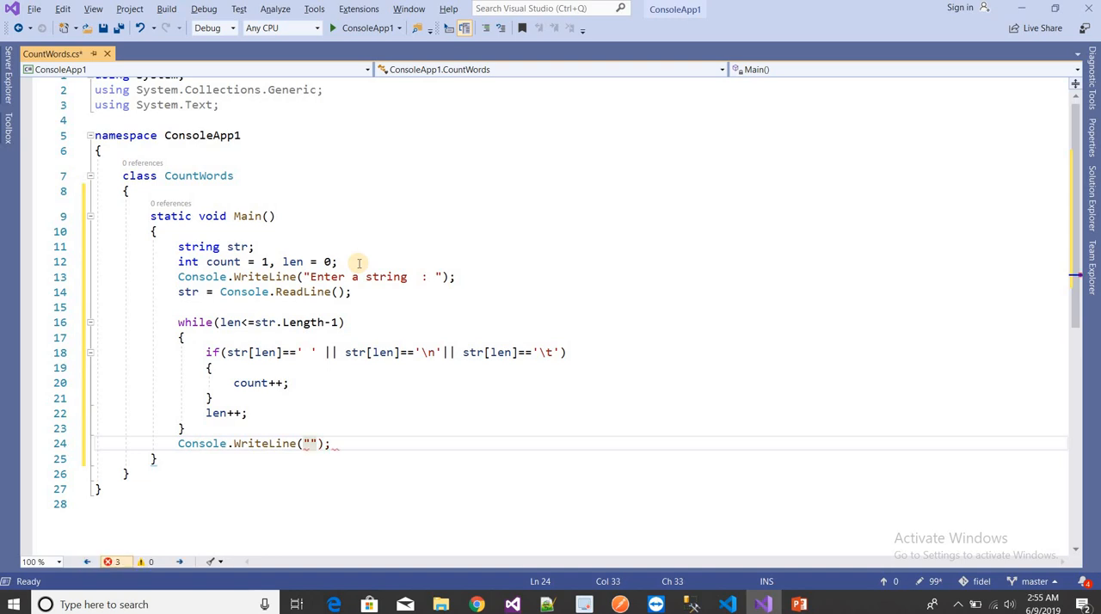
text(Total)
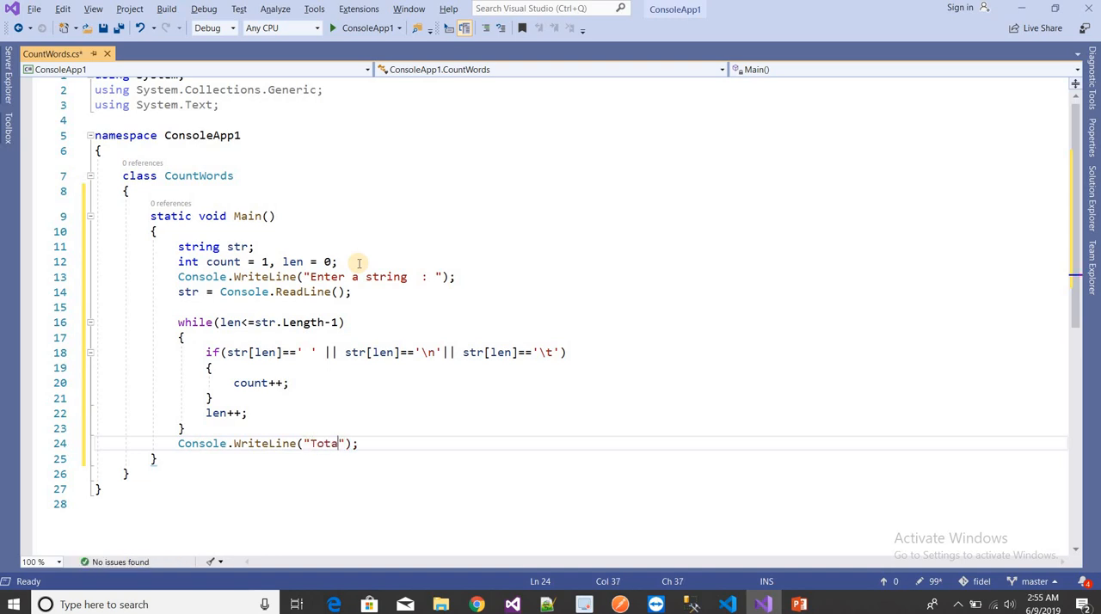
text(No of word(s))
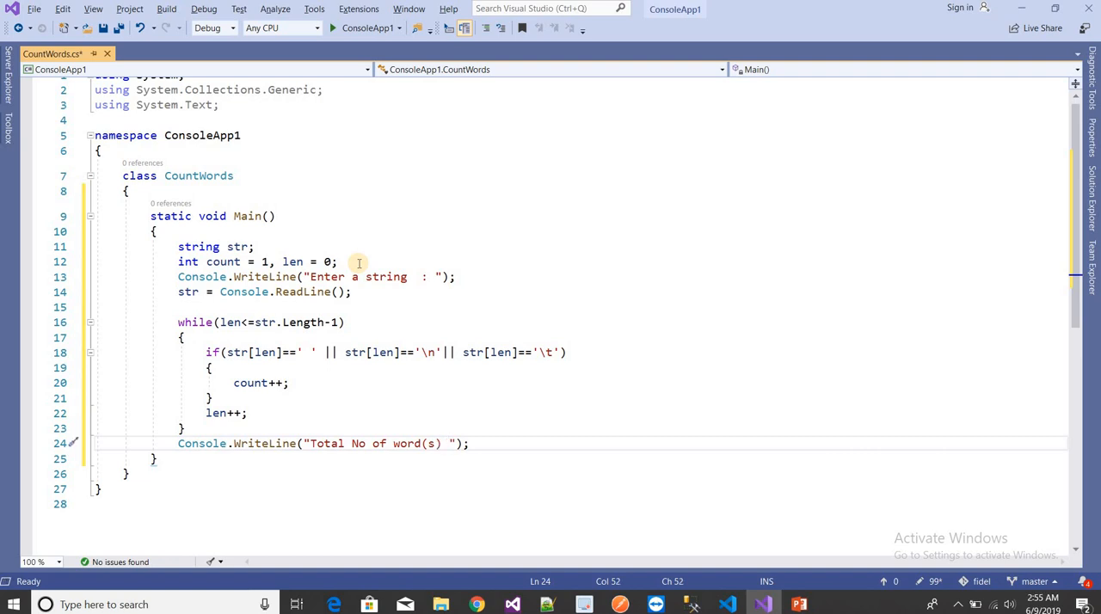
text(+c)
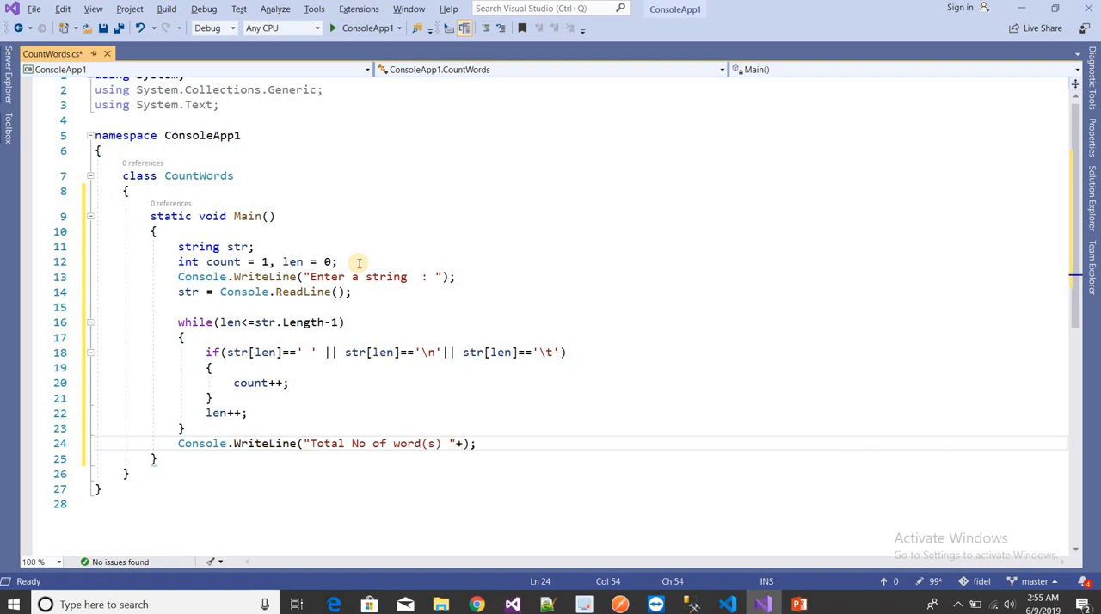
text(count)
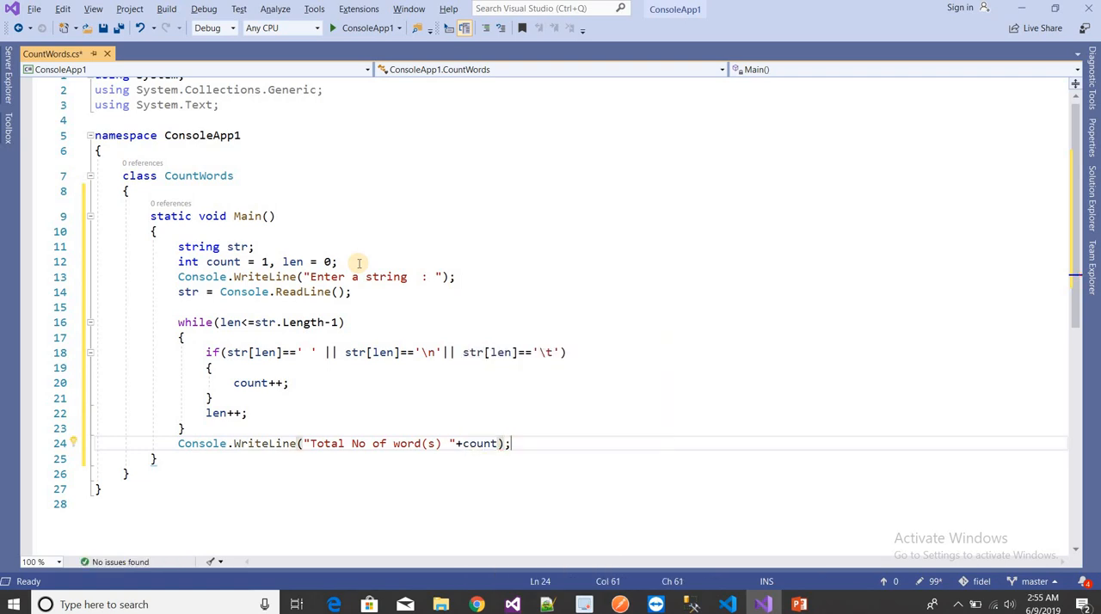
text(cons)
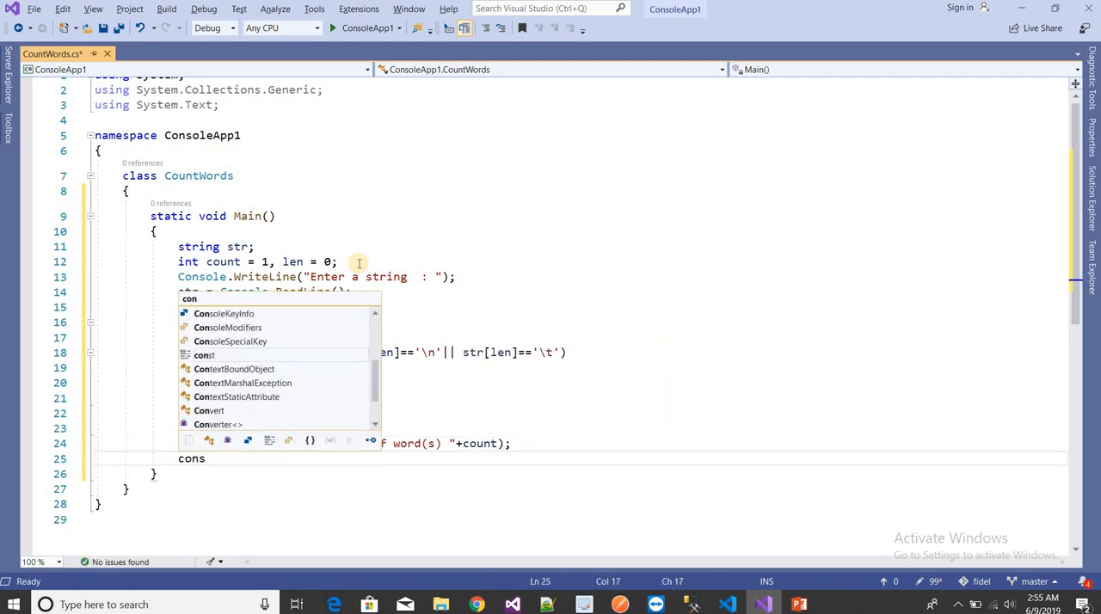
text(ole.ReadLine();)
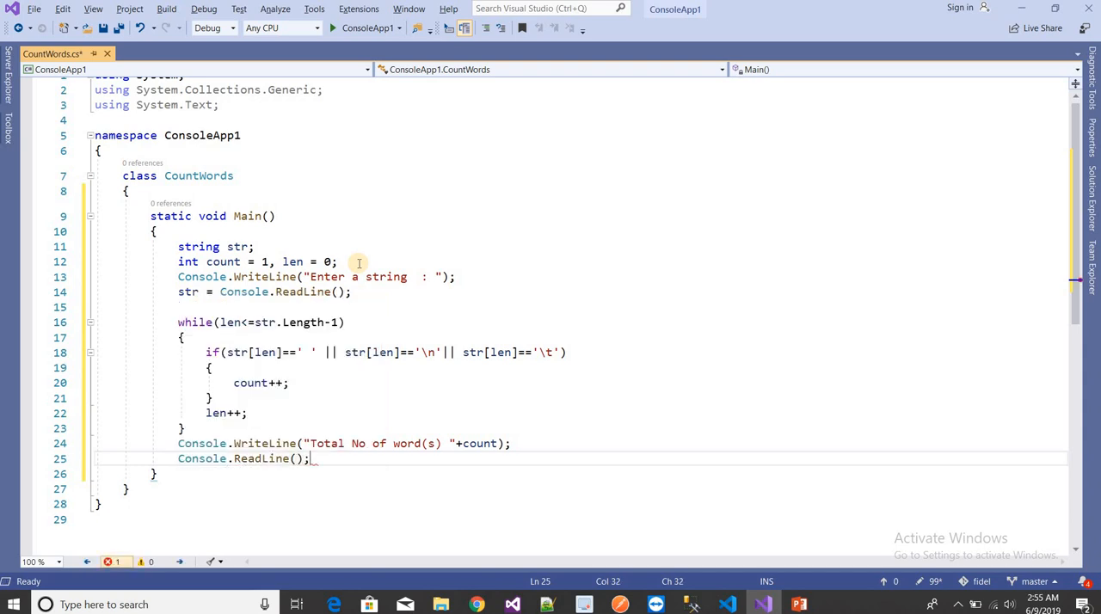
click(332, 28)
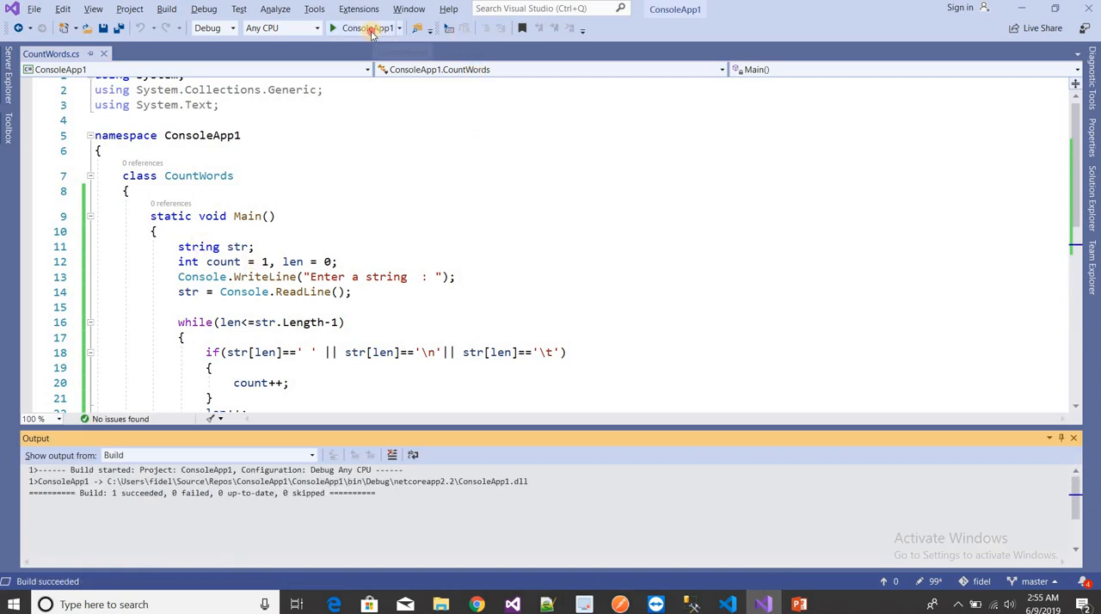
Enter 'Welcome to interview point', see Total No of word(s) 4, and close the console.
click(333, 27)
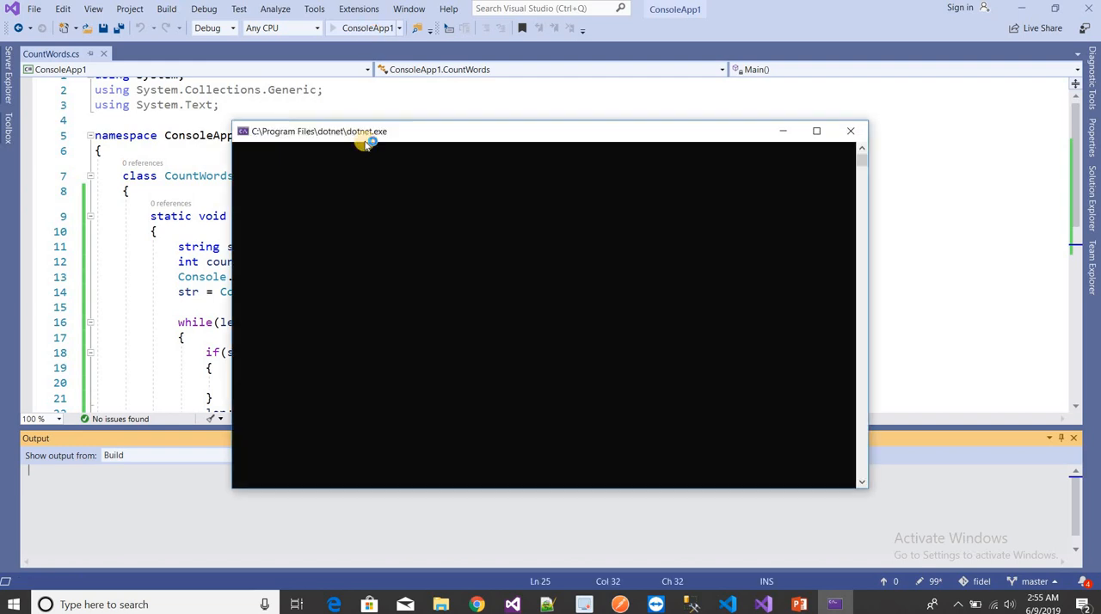
click(334, 28)
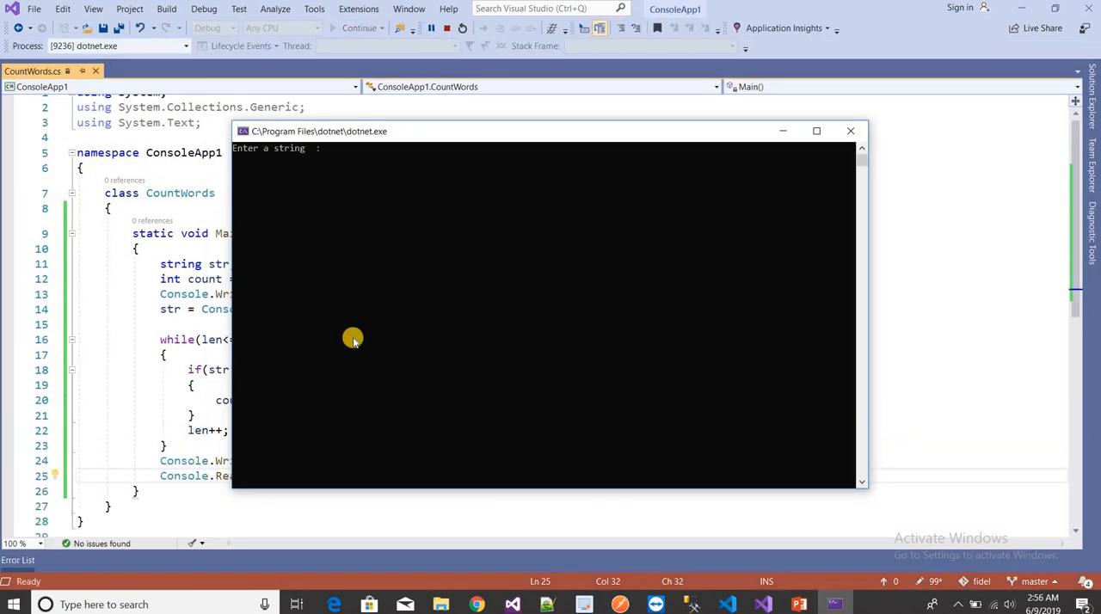
text(Welc)
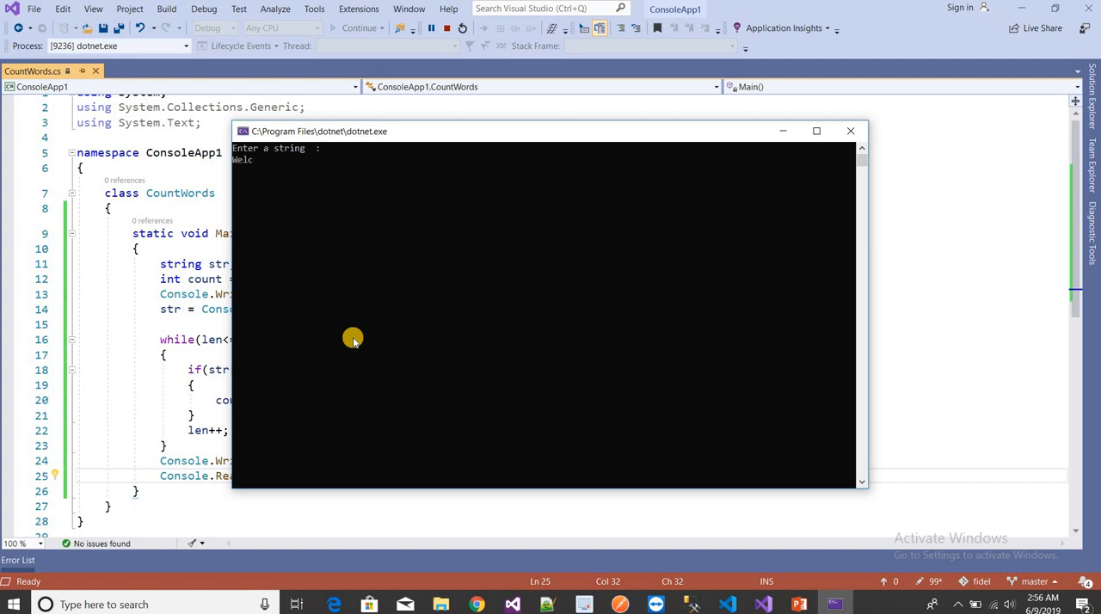
text(Welcome to interview poi)
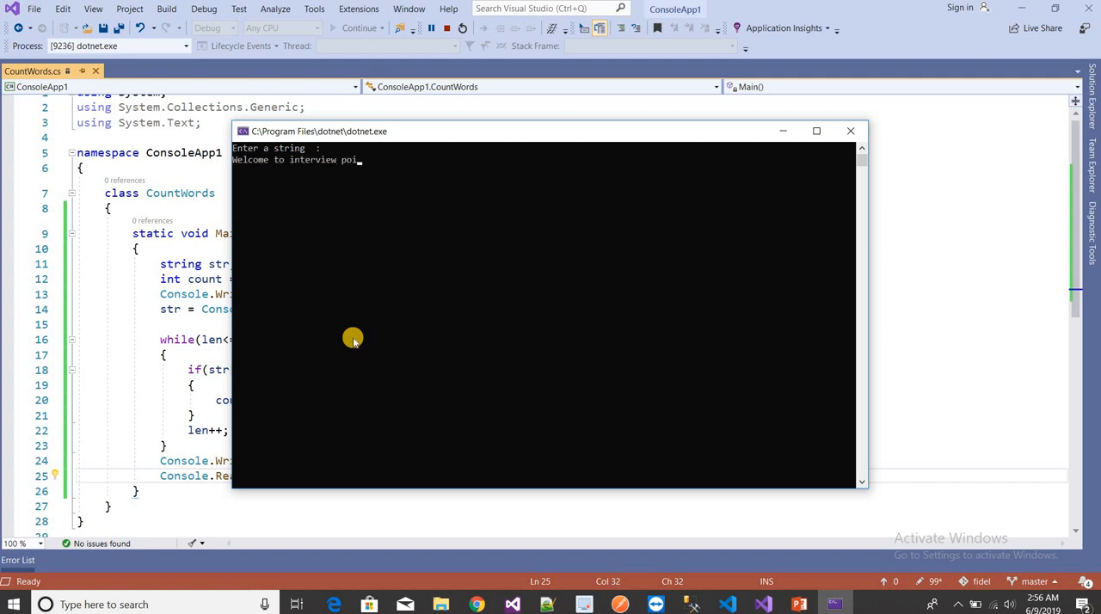
text(nt)
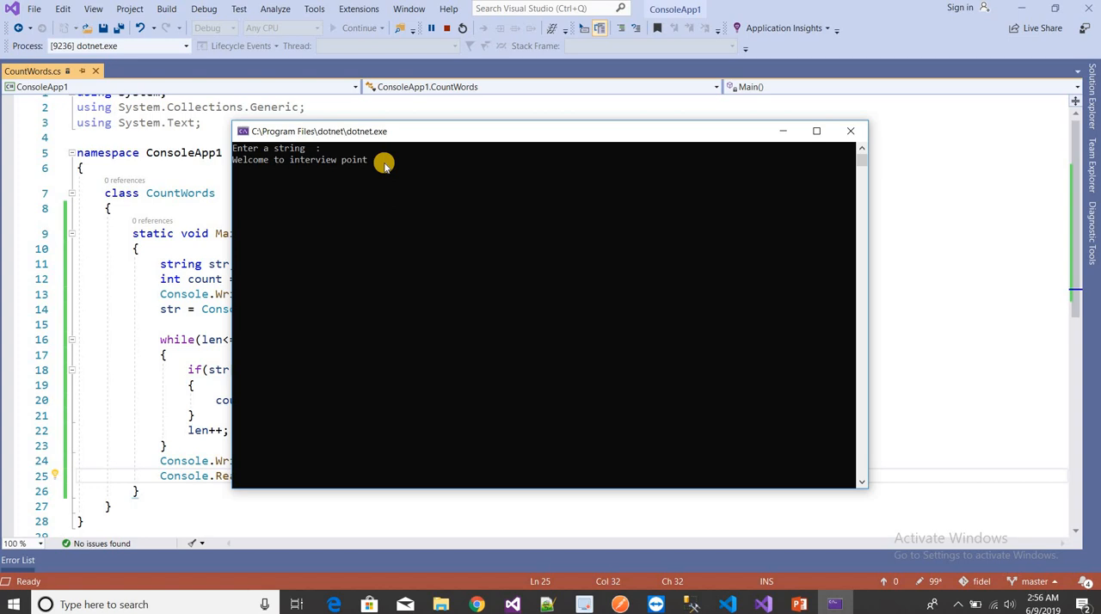
key(Return)
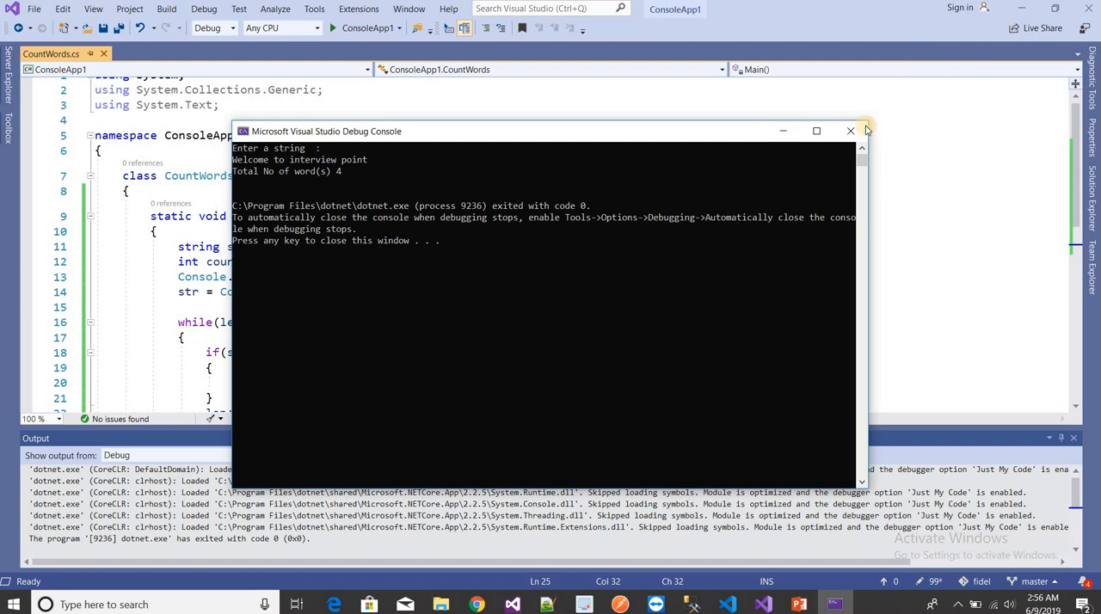
click(850, 130)
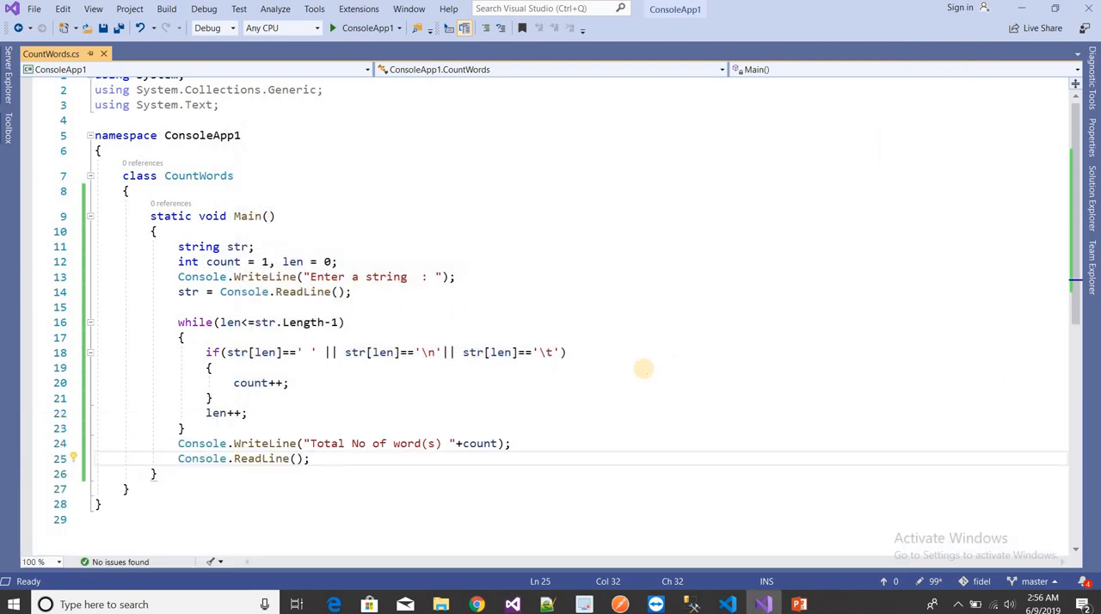
mouse_move(646, 369)
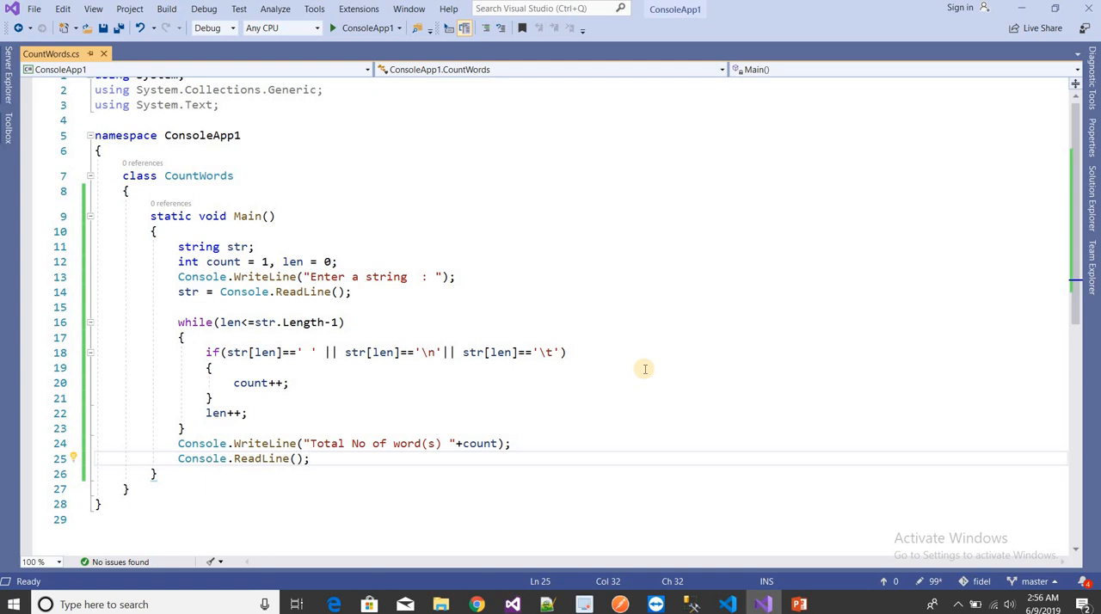